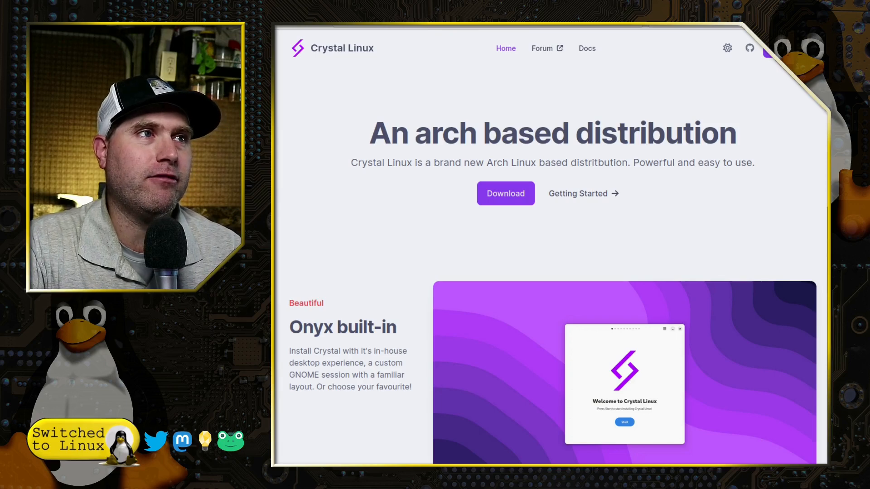
mouse_move(401, 32)
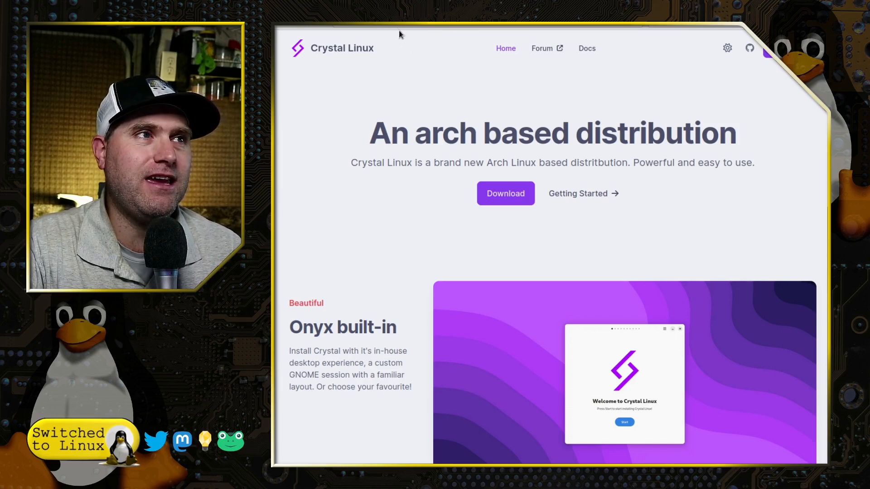
mouse_move(406, 38)
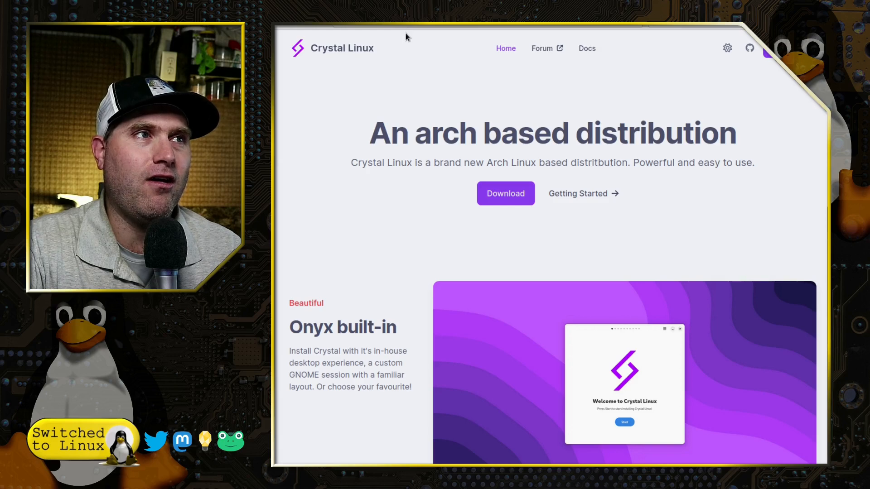
mouse_move(409, 30)
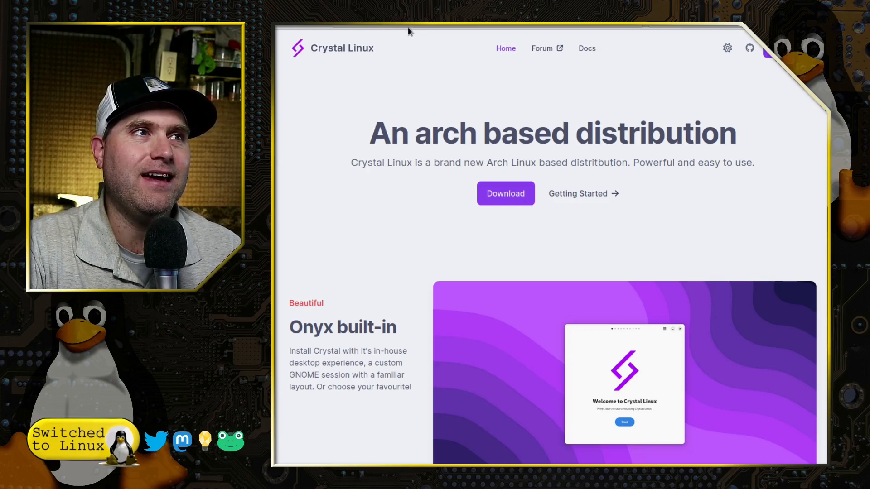
mouse_move(429, 48)
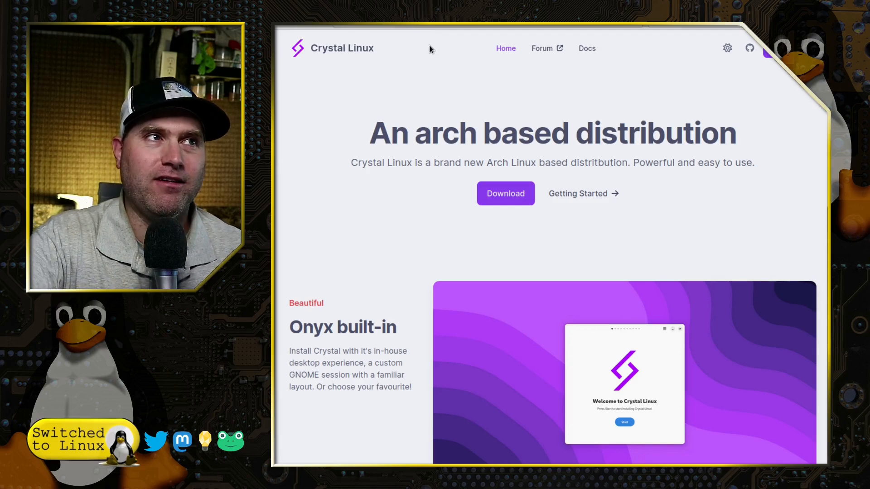
mouse_move(428, 36)
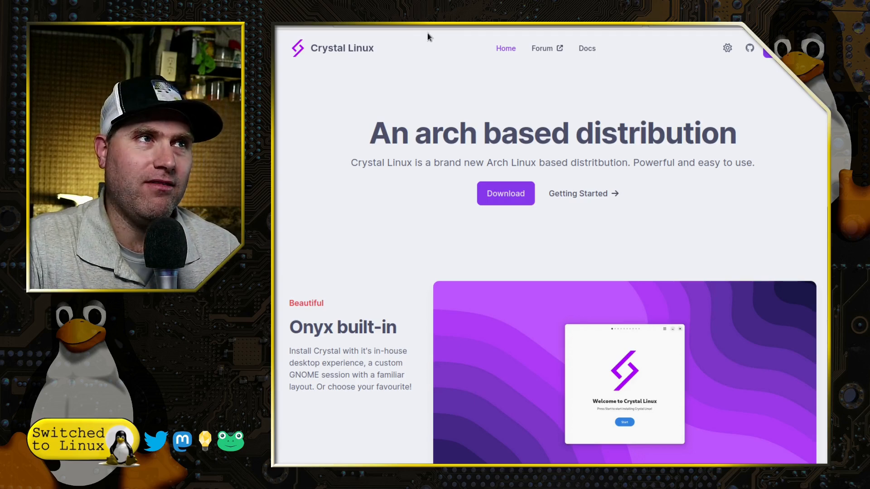
mouse_move(541, 109)
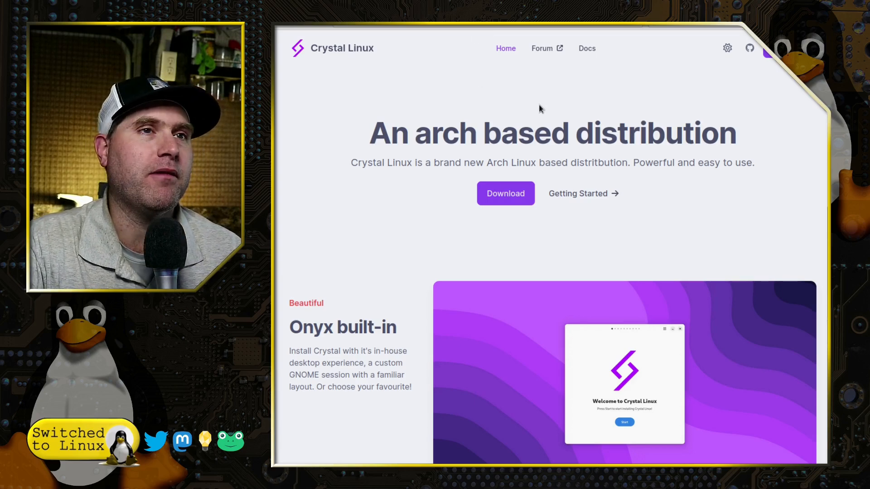
mouse_move(583, 128)
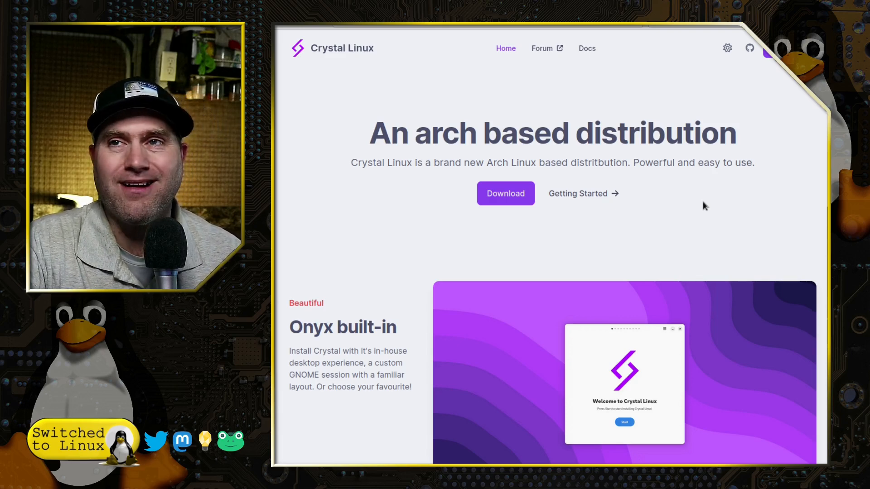
mouse_move(690, 198)
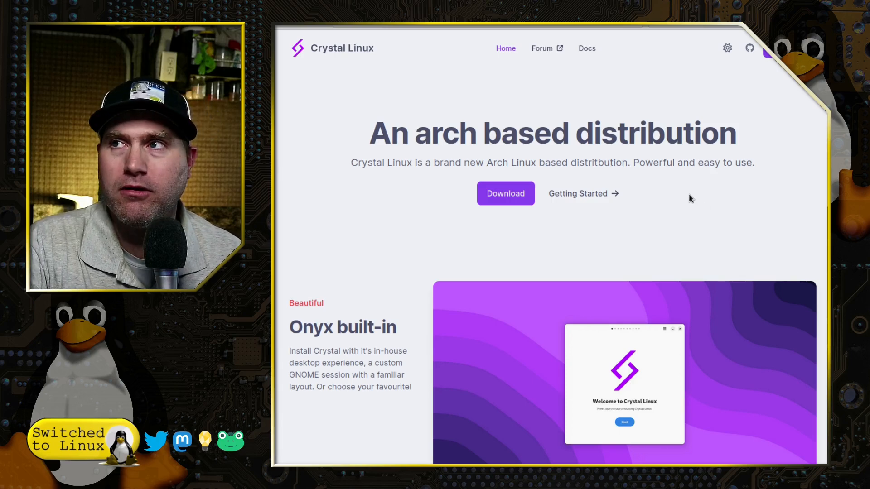
mouse_move(674, 191)
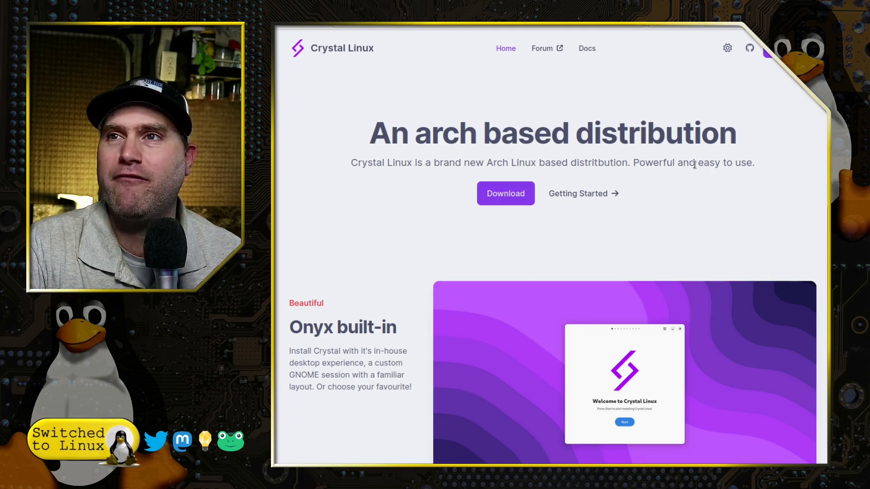
Step: Scroll the homepage down to the Onyx built-in section and its desktop screenshot
scroll("down", 3)
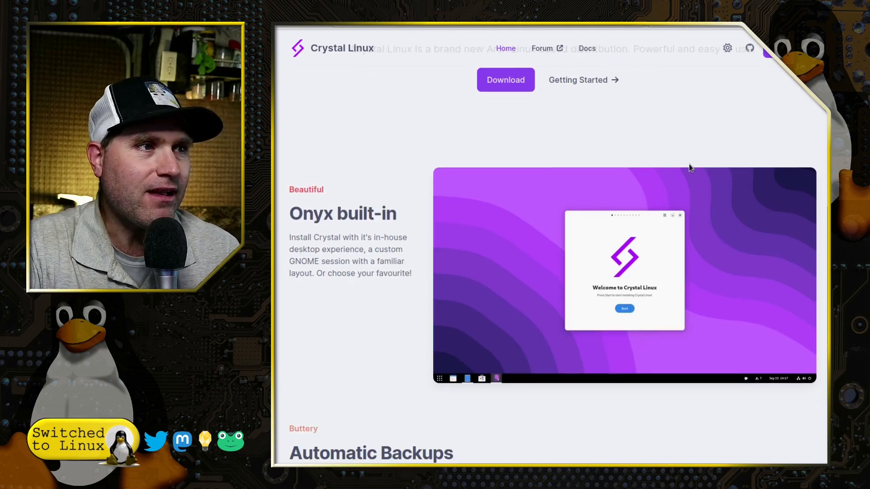
mouse_move(591, 175)
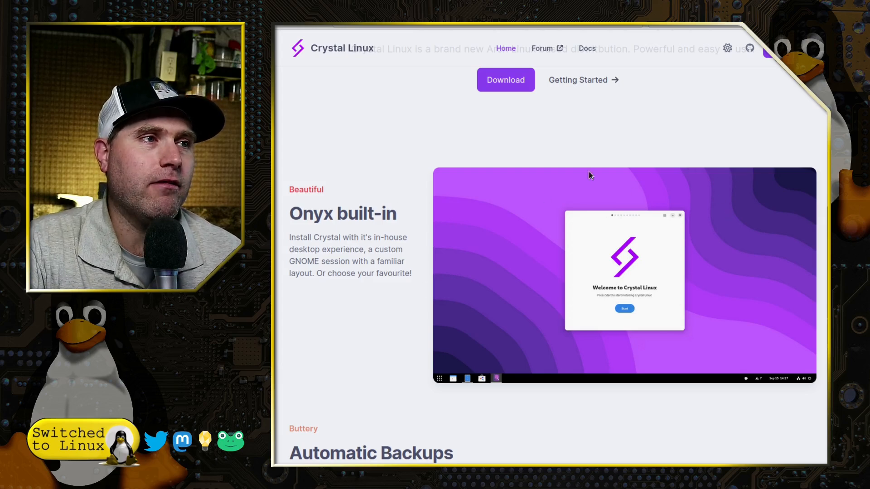
scroll("down", 3)
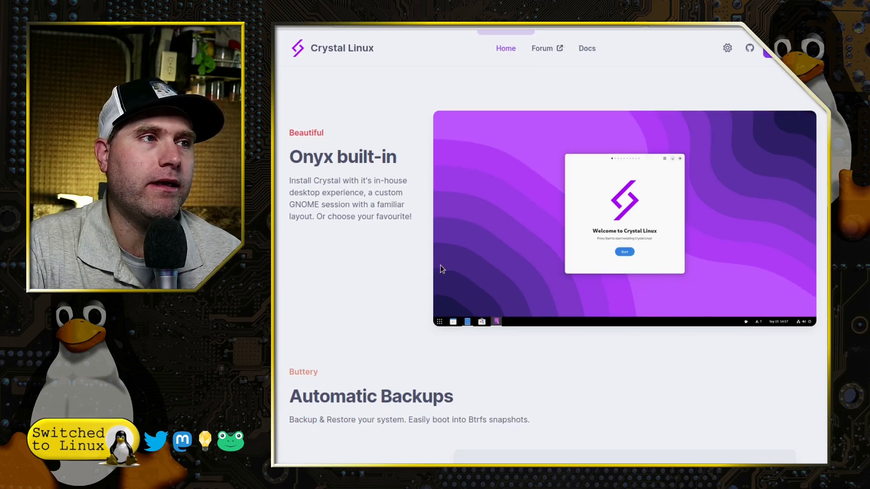
mouse_move(531, 256)
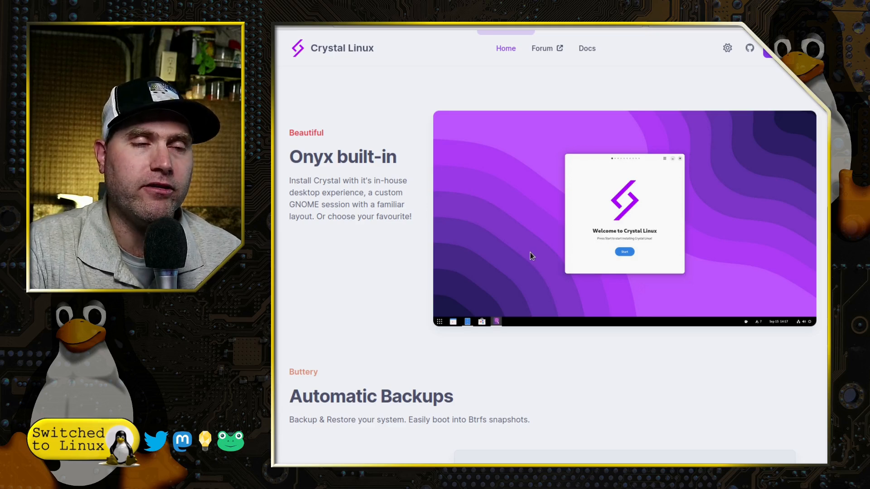
mouse_move(614, 289)
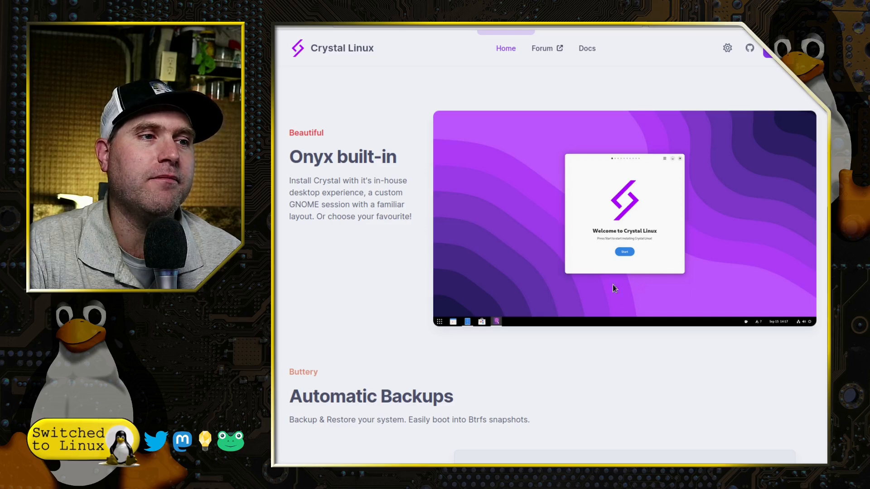
mouse_move(648, 319)
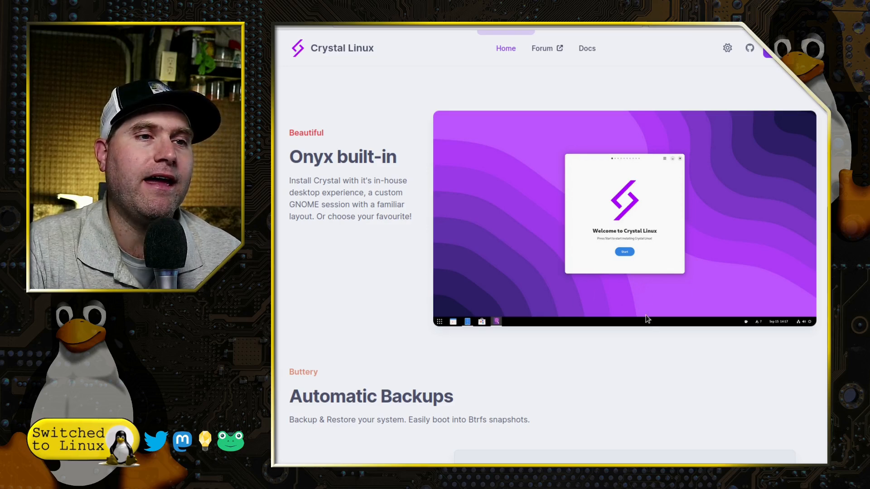
mouse_move(743, 328)
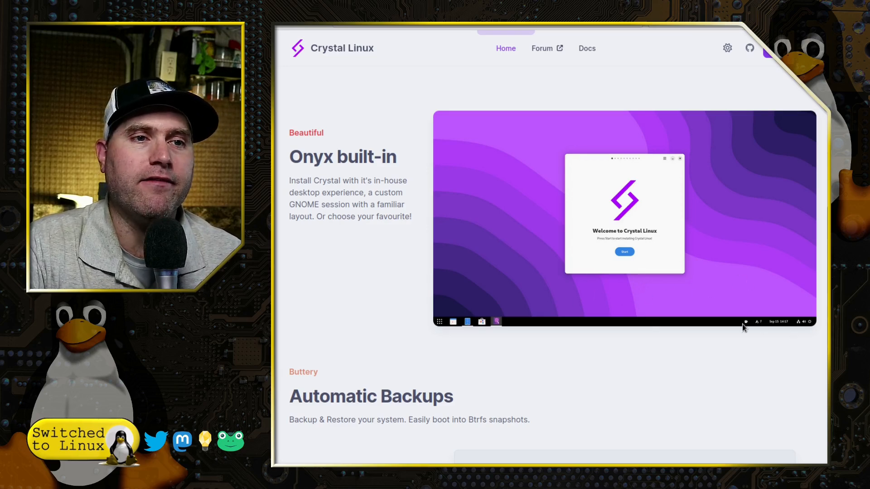
mouse_move(778, 284)
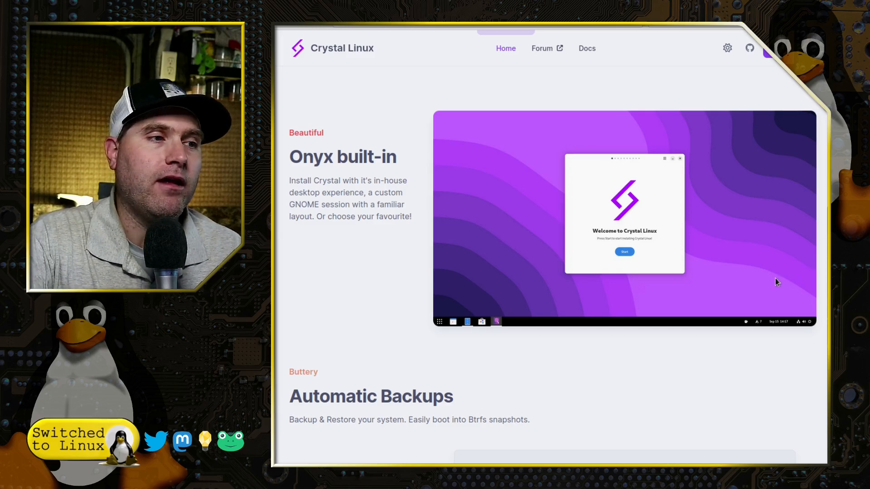
Step: Scroll to the Automatic Backups and Amethyst sections with the neovim-git install demo
scroll("down", 3)
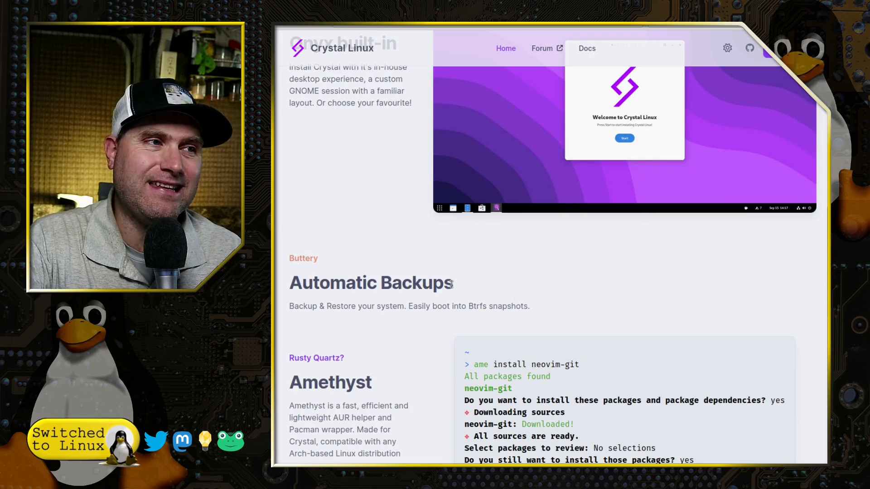
scroll("up", 3)
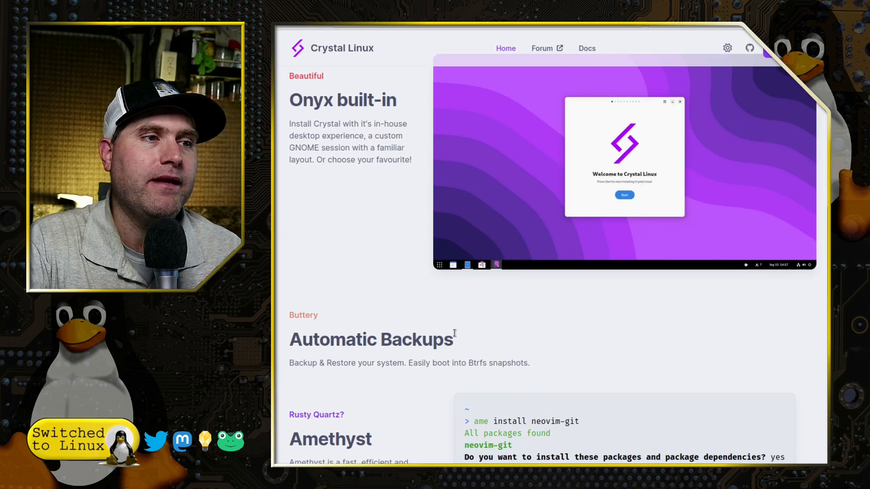
scroll("down", 3)
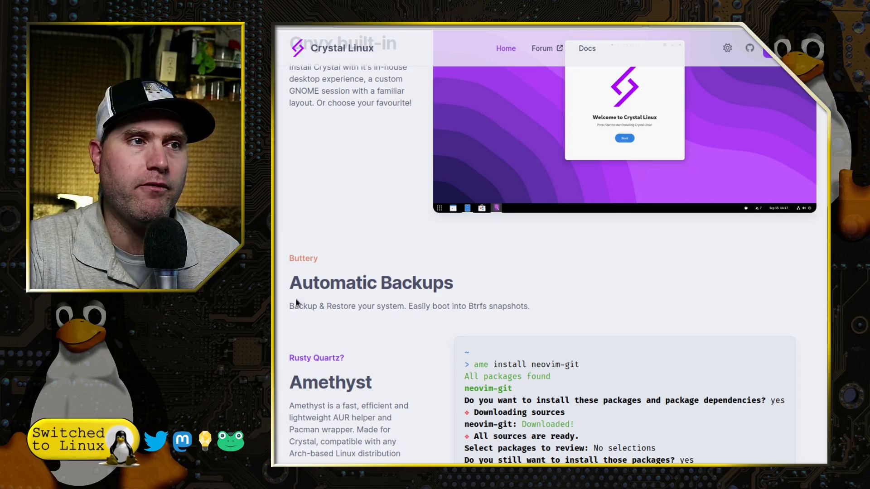
scroll("down", 3)
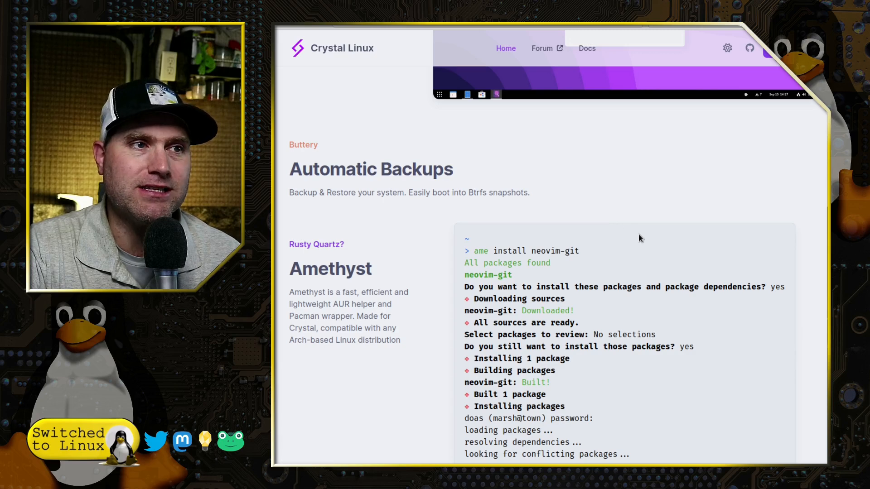
mouse_move(600, 231)
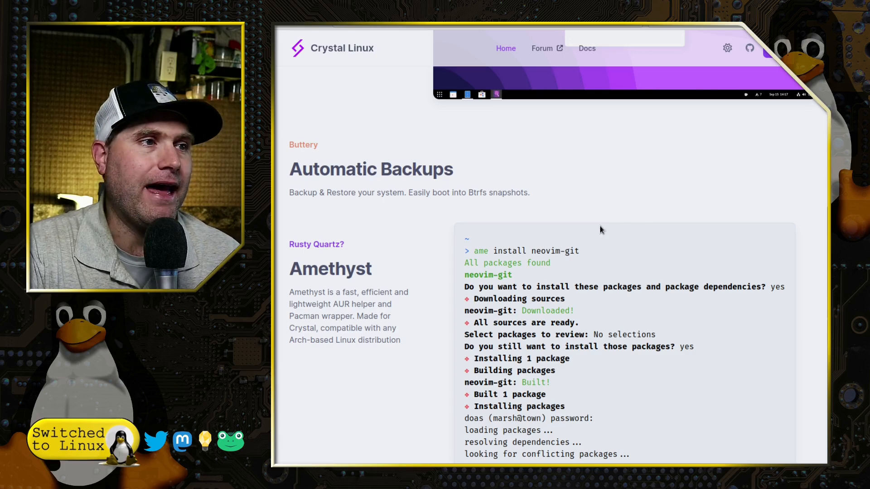
Step: Reach the page footer and go to the Docs Getting Started page
scroll("down", 3)
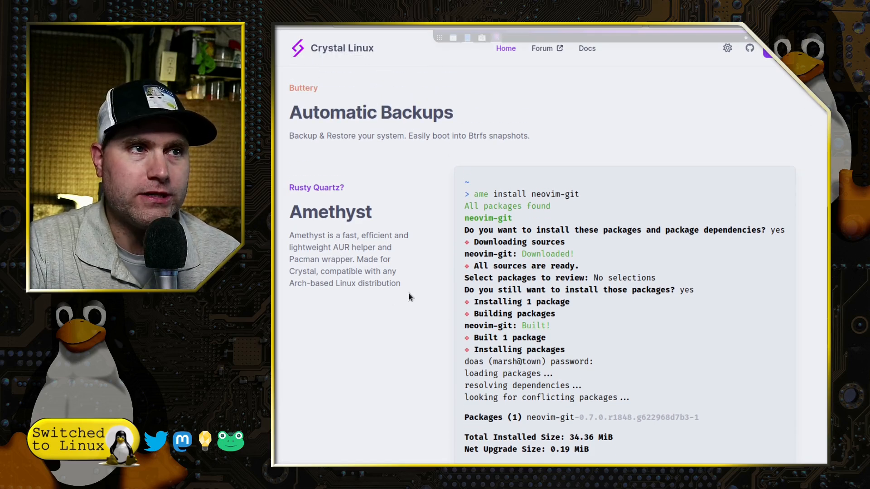
mouse_move(636, 250)
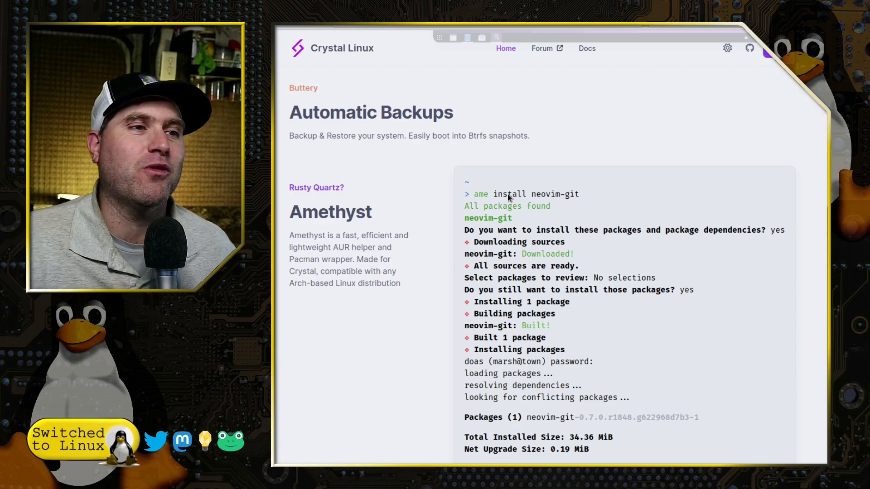
scroll("down", 3)
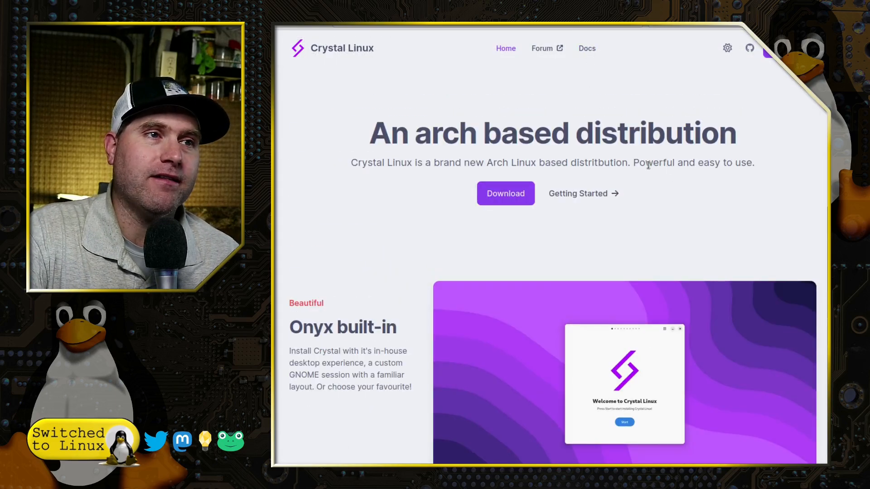
left_click(587, 48)
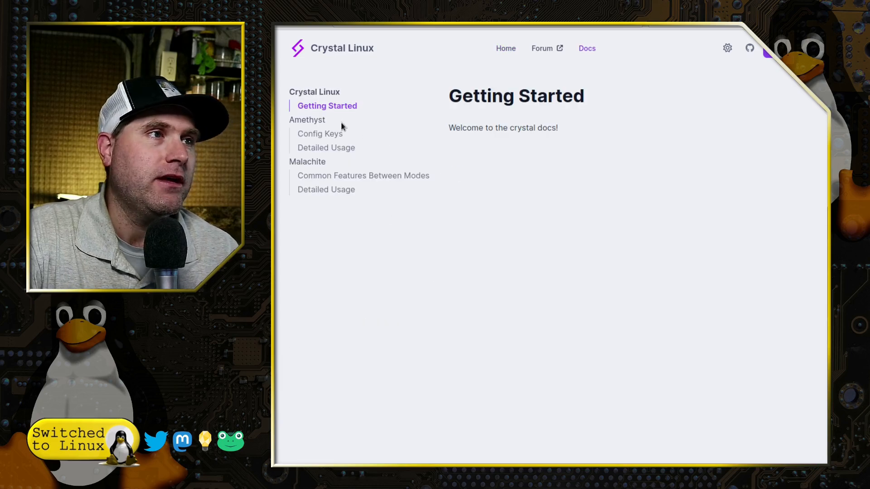
mouse_move(322, 137)
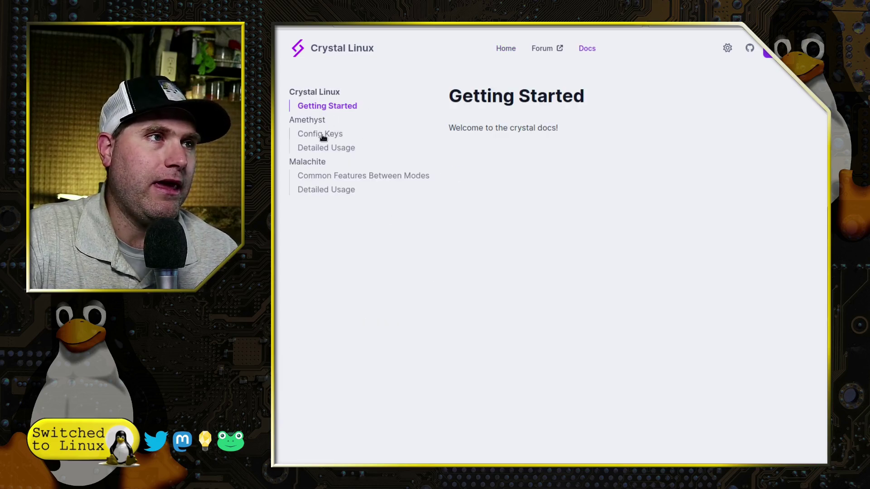
mouse_move(327, 150)
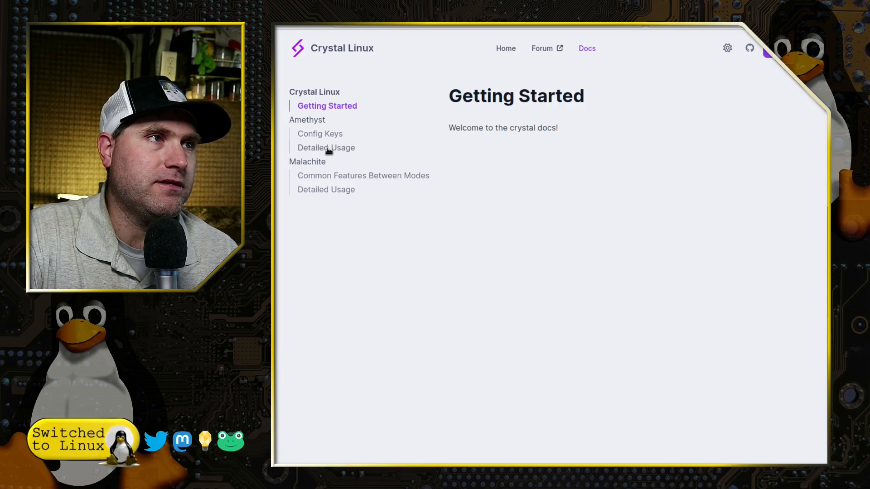
Step: Show the Amethyst Detailed Usage page with the ame command table and exit codes
left_click(327, 147)
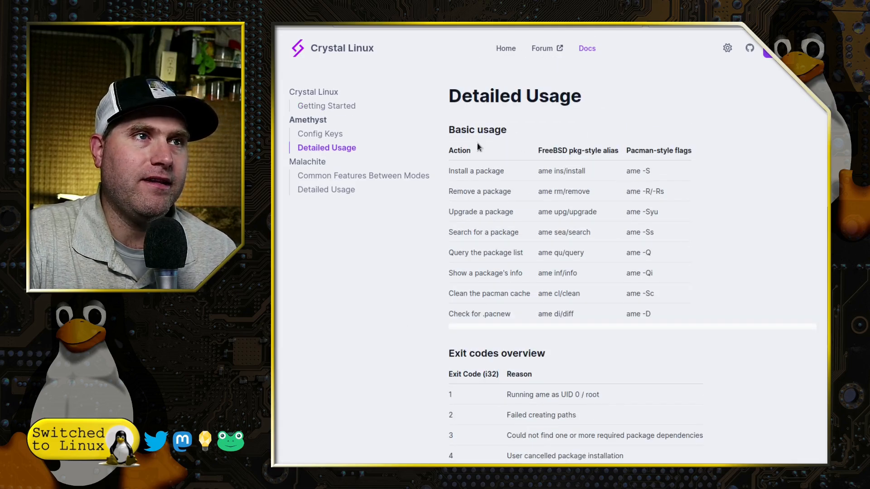
mouse_move(650, 181)
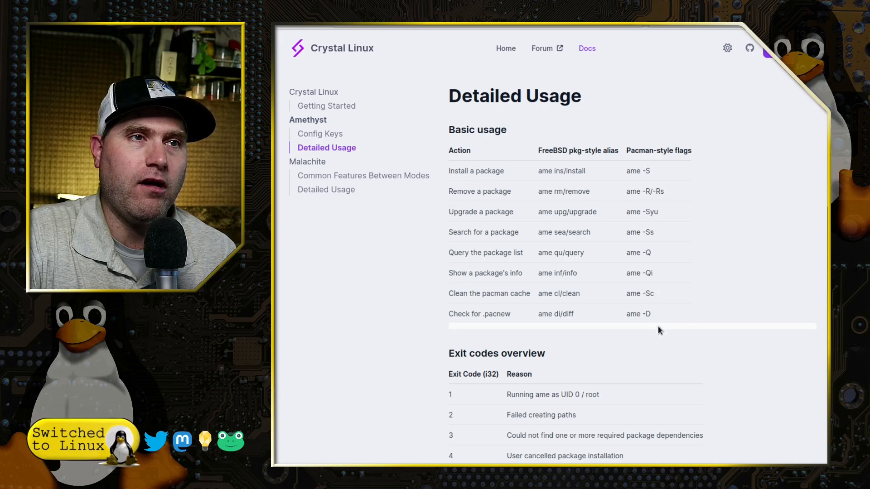
mouse_move(654, 272)
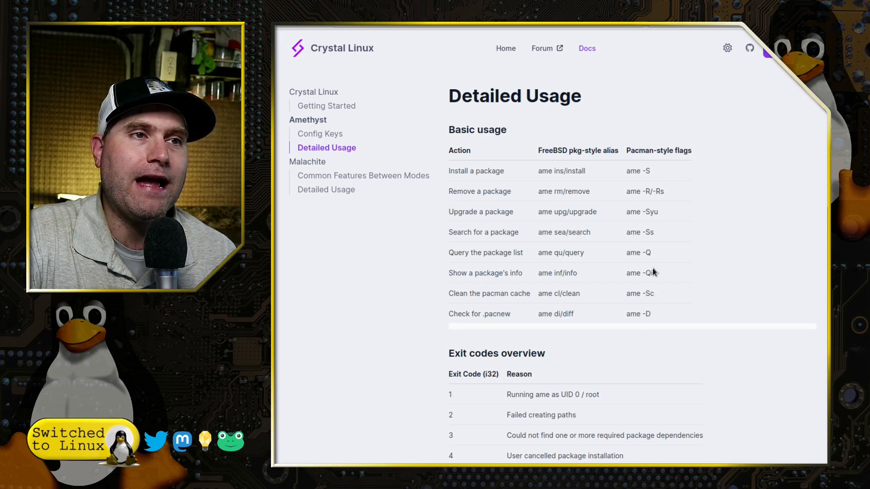
mouse_move(607, 164)
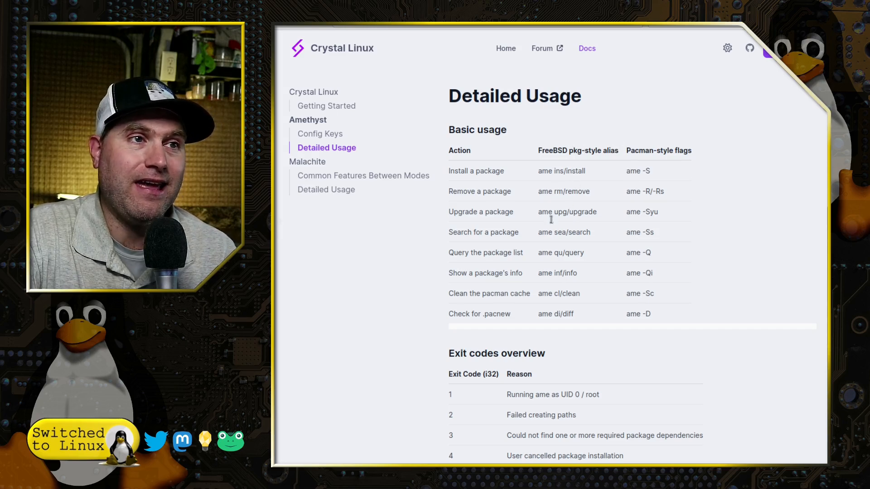
mouse_move(578, 314)
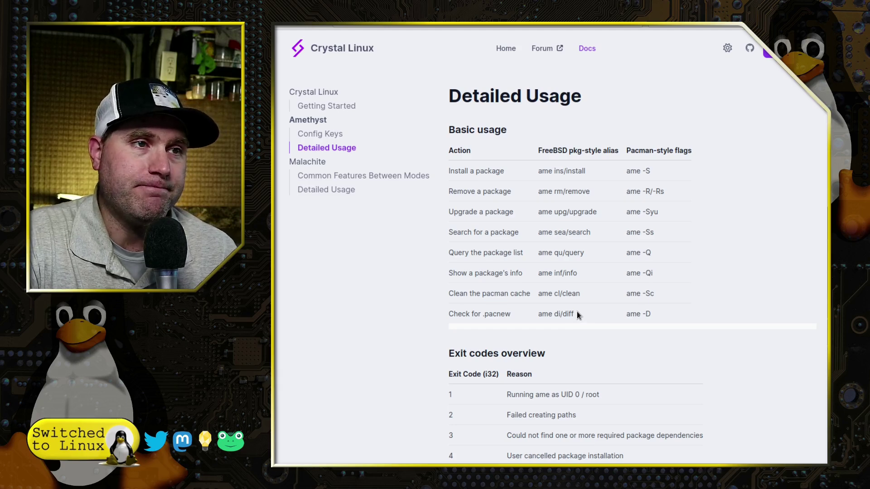
mouse_move(526, 161)
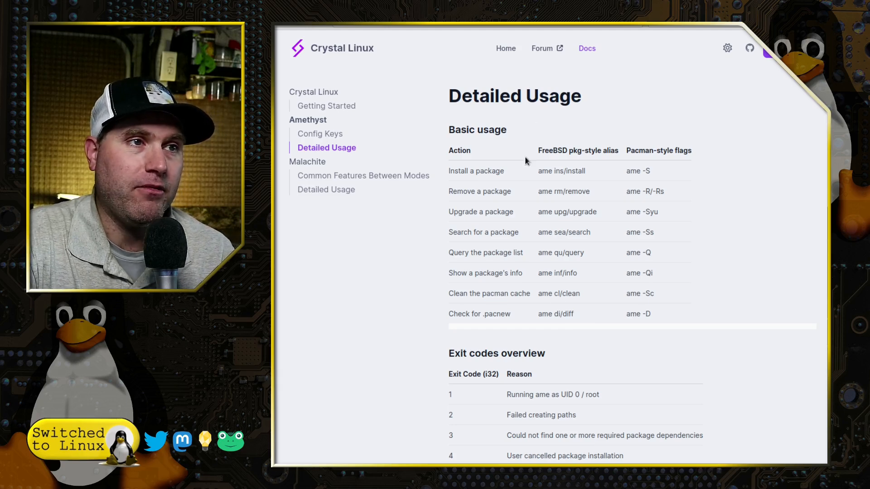
mouse_move(639, 252)
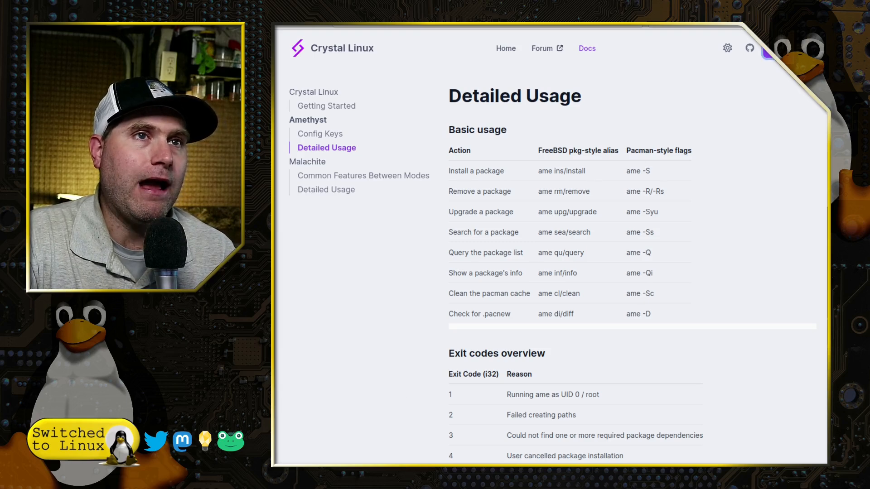
mouse_move(484, 140)
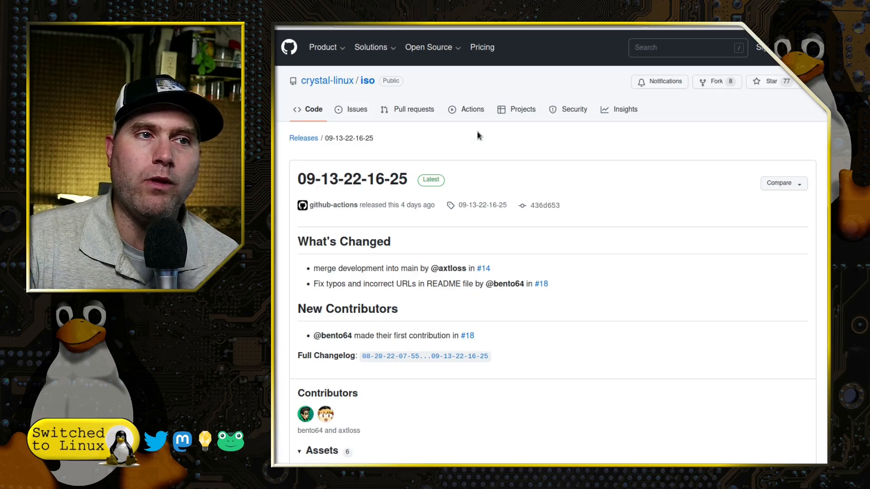
Step: Scroll the crystal-linux/iso release page down to its Assets with the live ISO
scroll("down", 3)
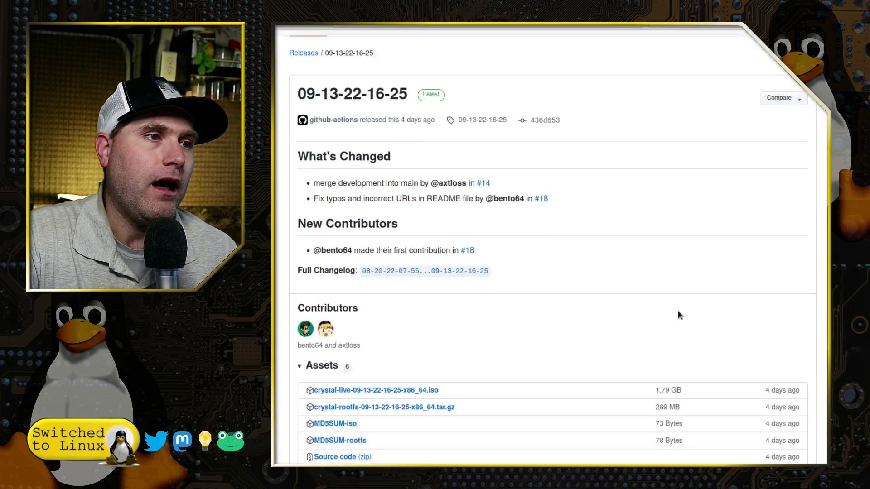
scroll("down", 3)
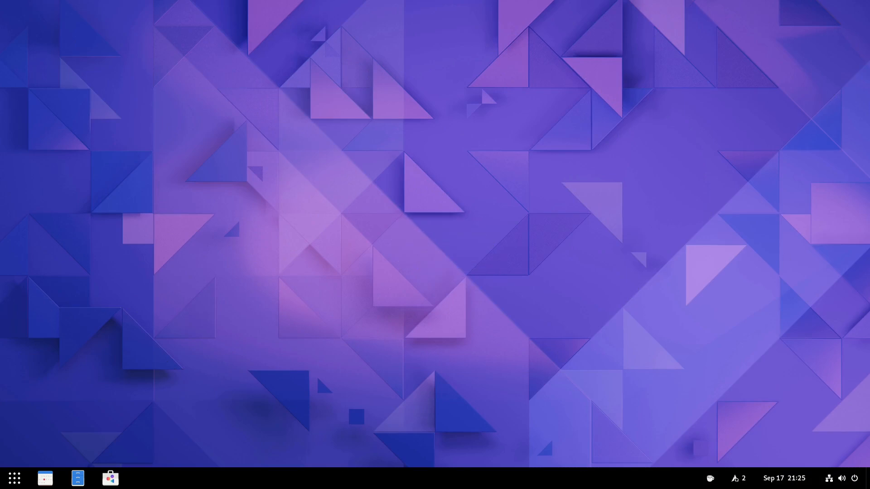
mouse_move(554, 328)
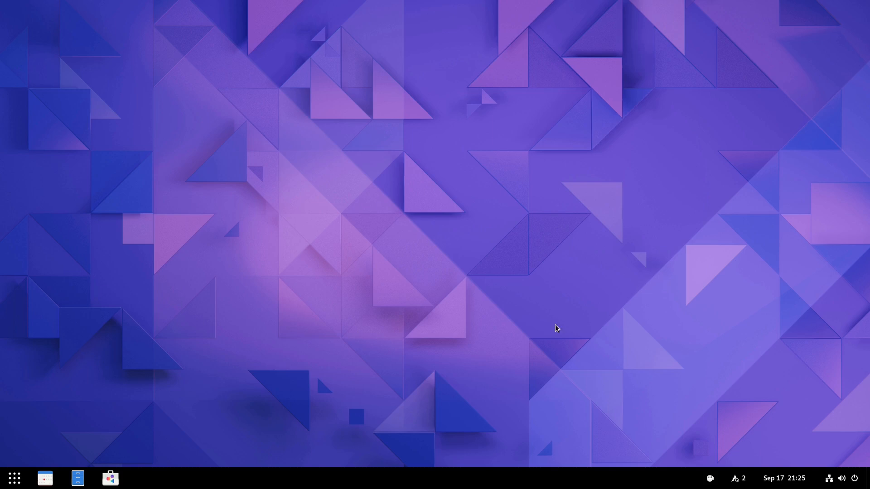
Step: Log out of the Onyx session from the system menu's power options
left_click(851, 478)
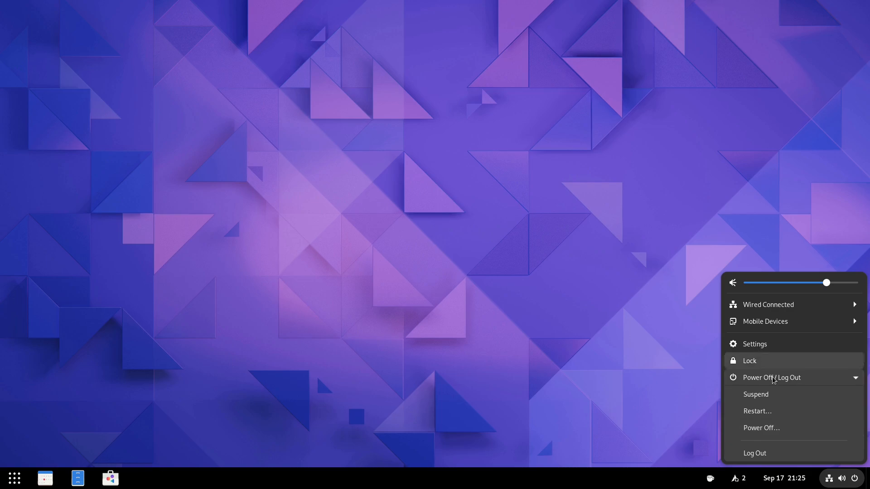
mouse_move(768, 433)
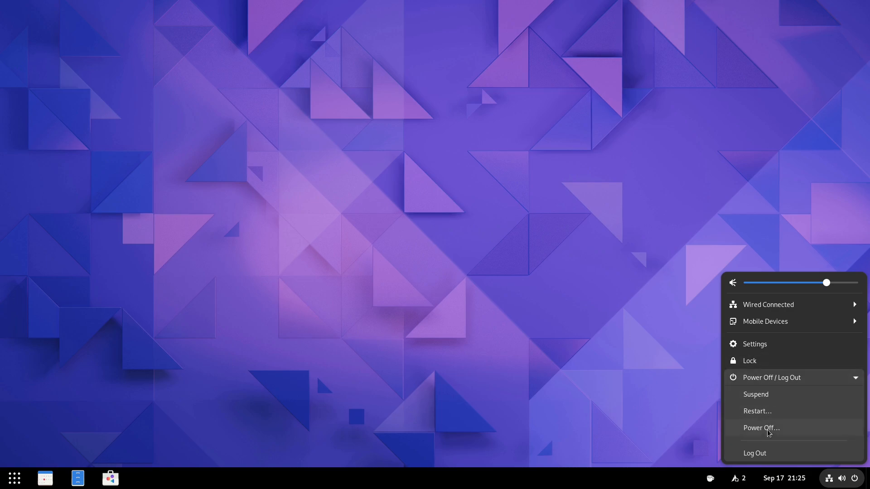
left_click(755, 453)
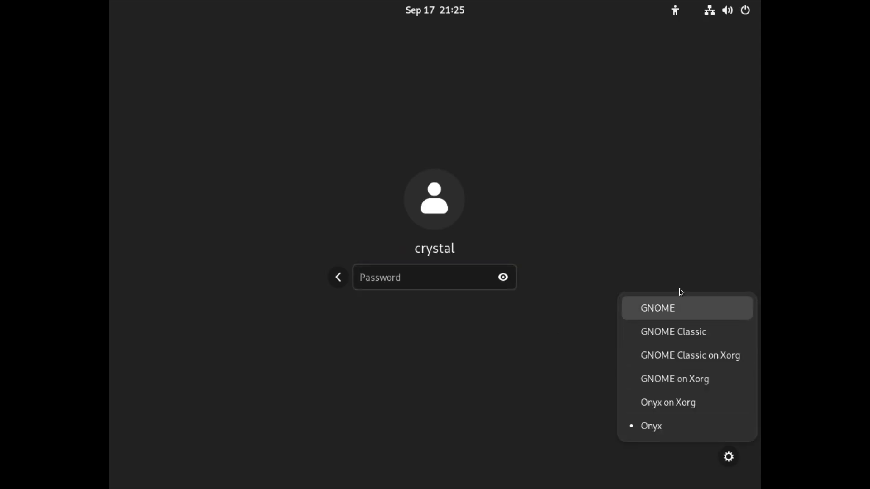
mouse_move(710, 329)
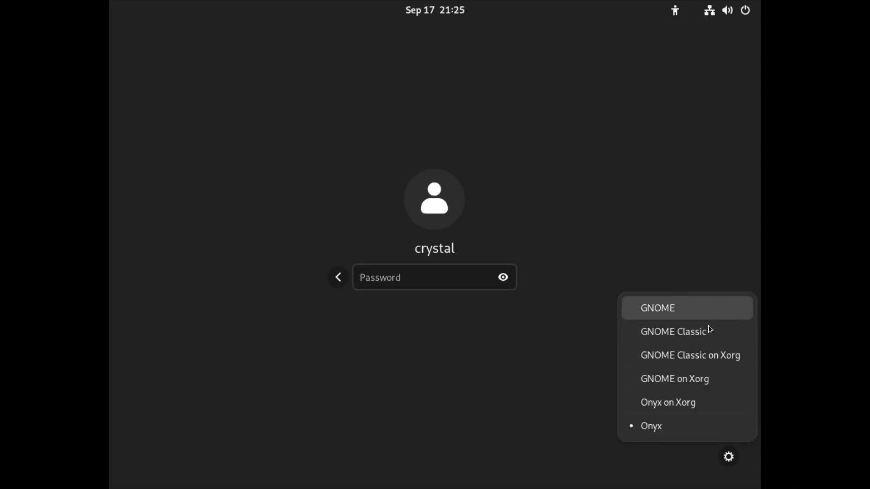
mouse_move(664, 434)
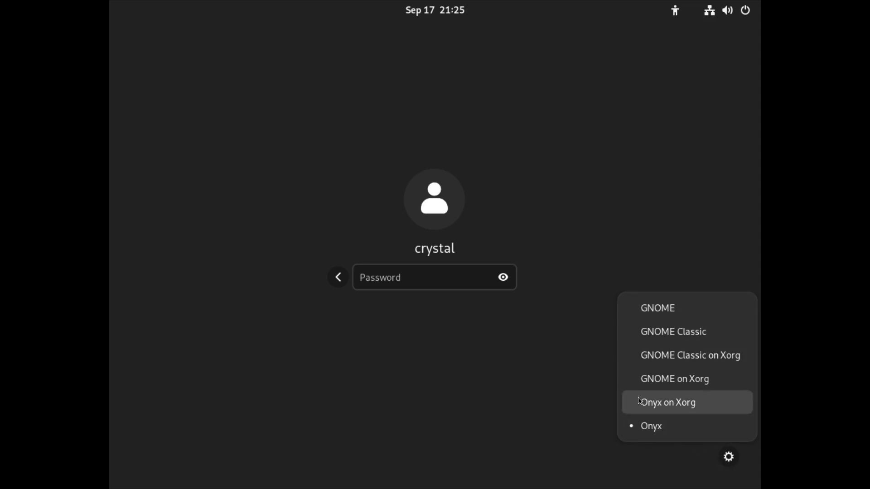
mouse_move(666, 427)
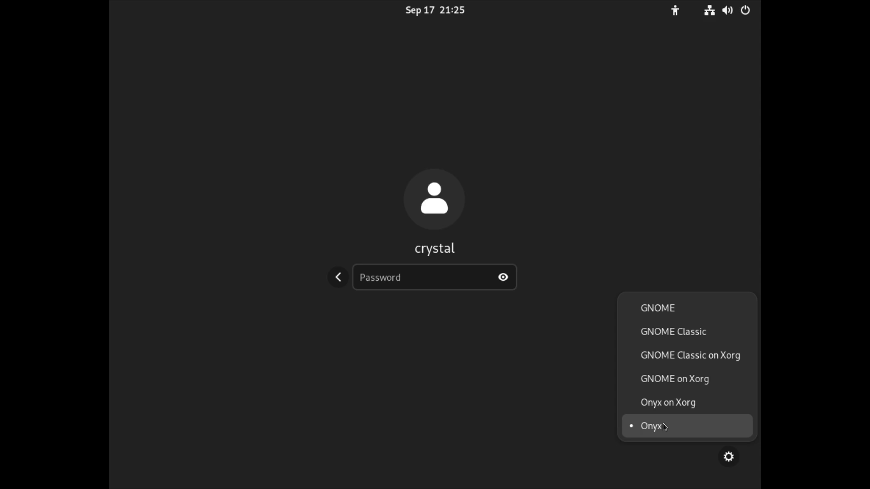
mouse_move(682, 427)
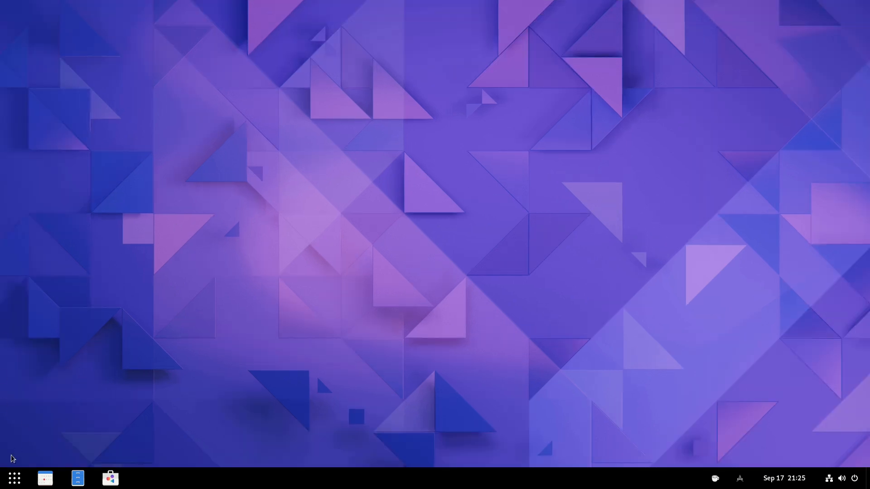
Step: Show the app grid and bring up Settings on its Applications page
left_click(14, 478)
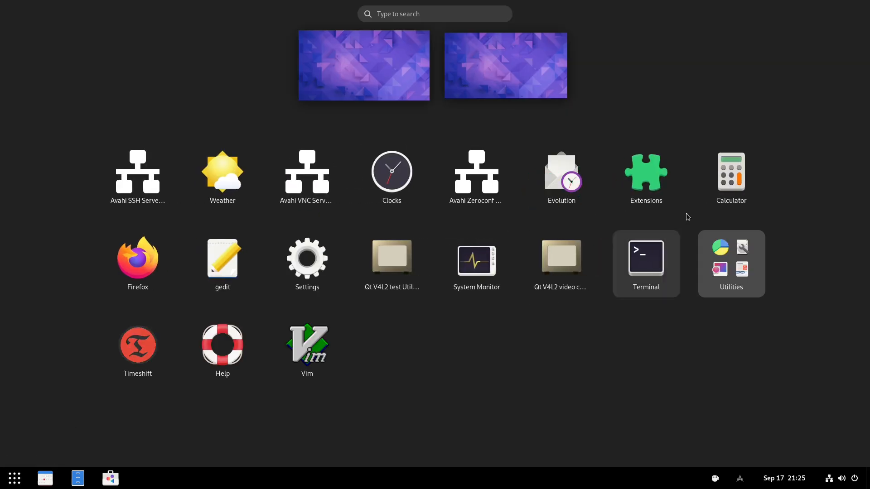
mouse_move(322, 263)
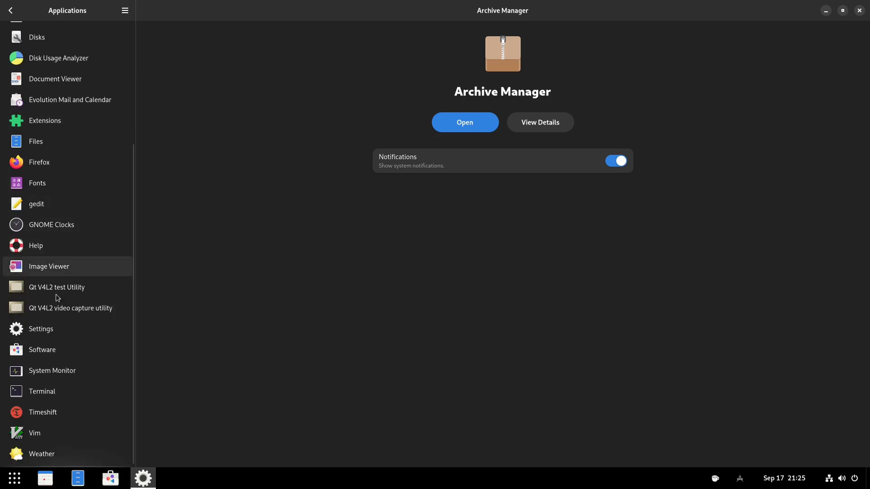
left_click(41, 329)
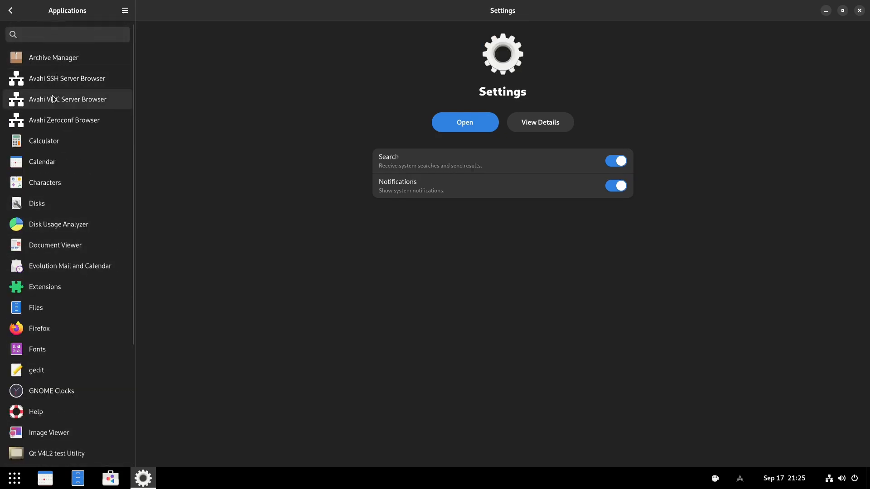
Step: Show the About page: QEMU VM, Crystal Linux rolling, GNOME 42.4 on Wayland
left_click(9, 11)
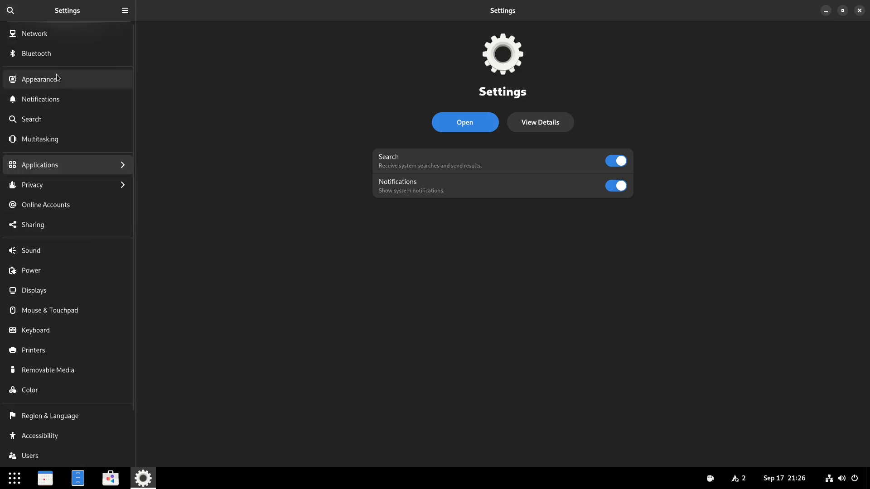
scroll("down", 3)
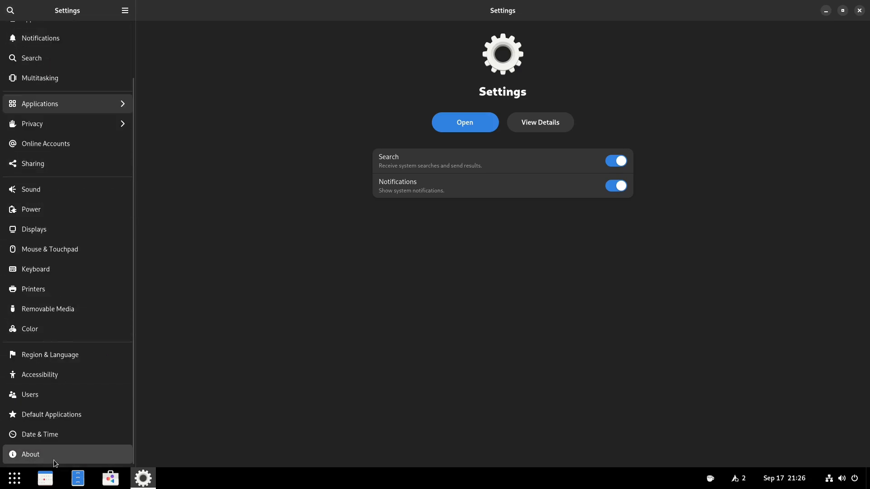
left_click(31, 455)
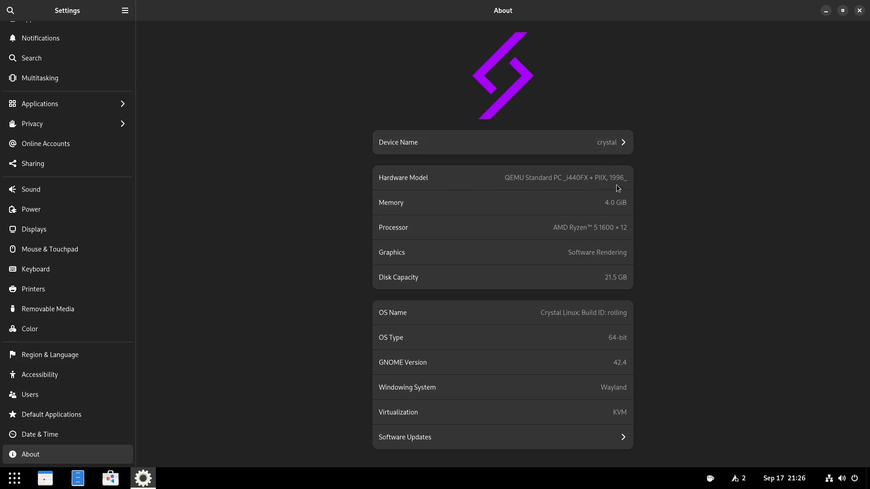
mouse_move(504, 236)
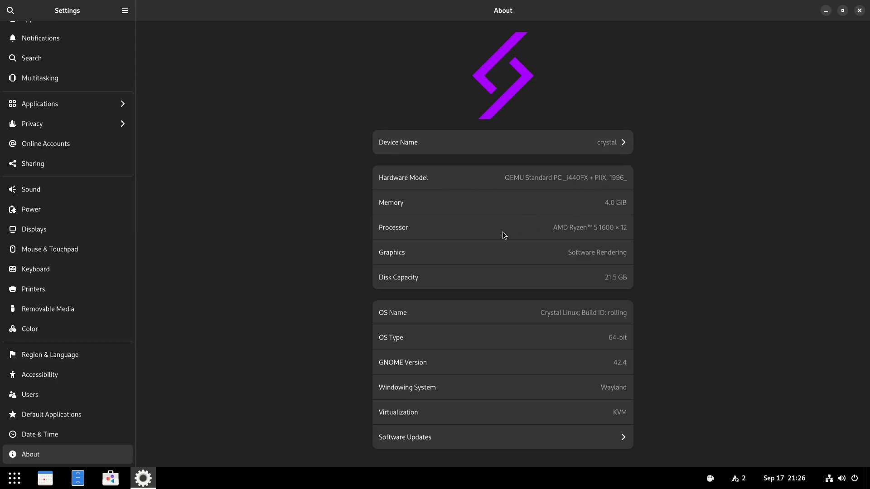
mouse_move(521, 237)
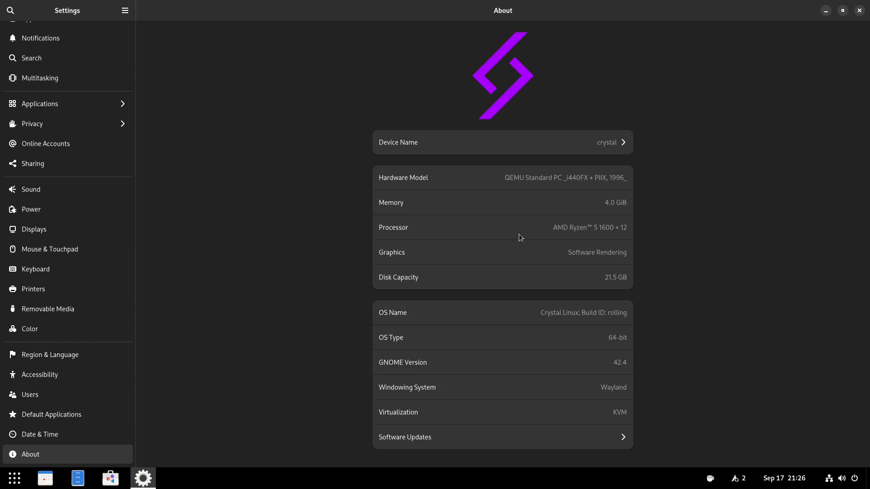
mouse_move(567, 254)
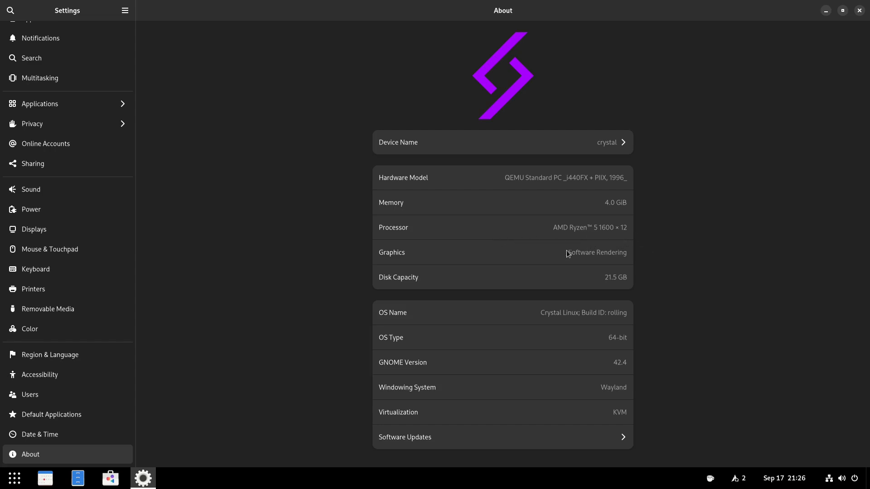
mouse_move(605, 295)
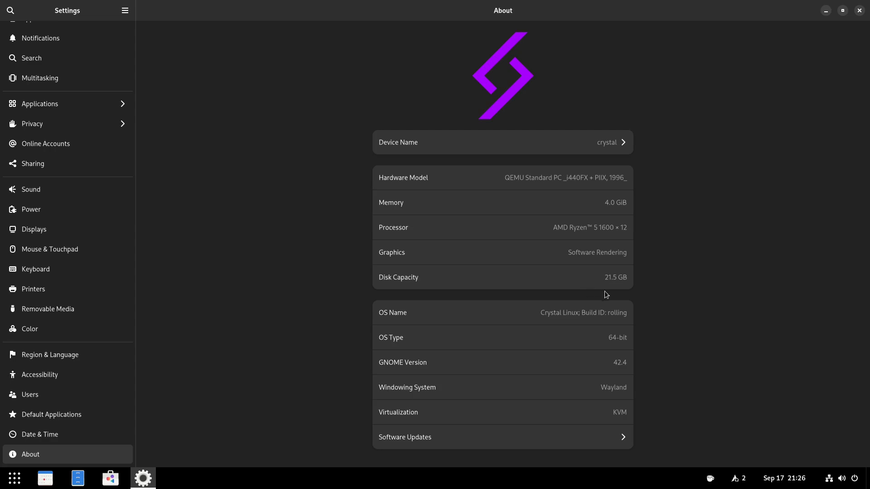
mouse_move(589, 365)
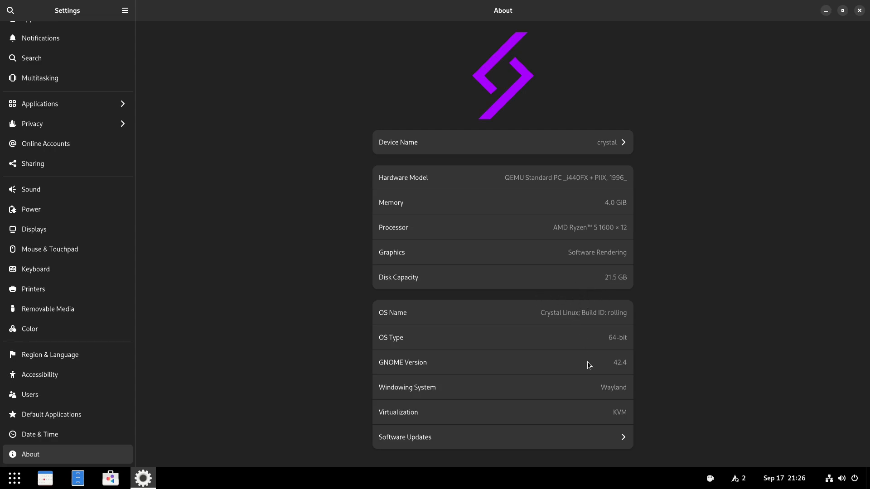
mouse_move(613, 370)
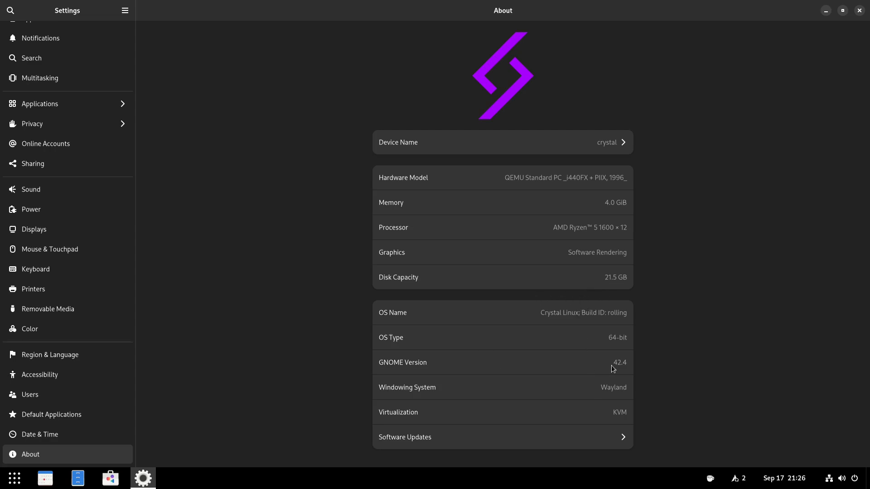
mouse_move(574, 384)
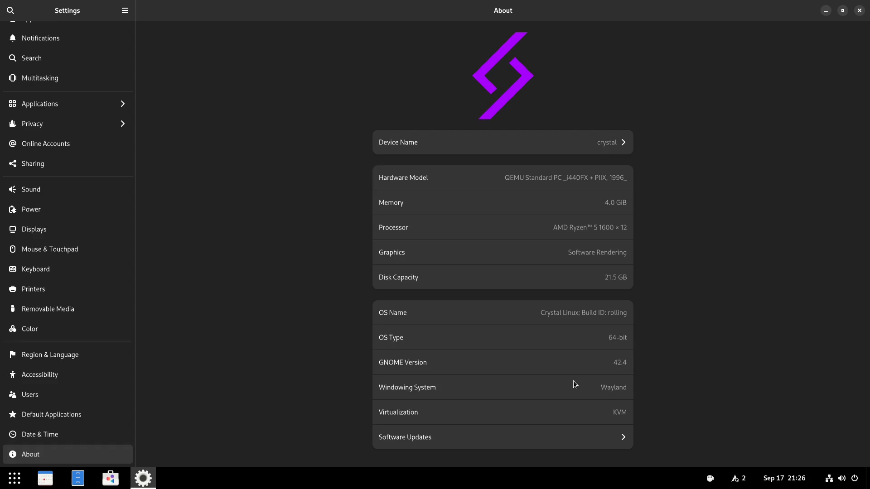
mouse_move(614, 419)
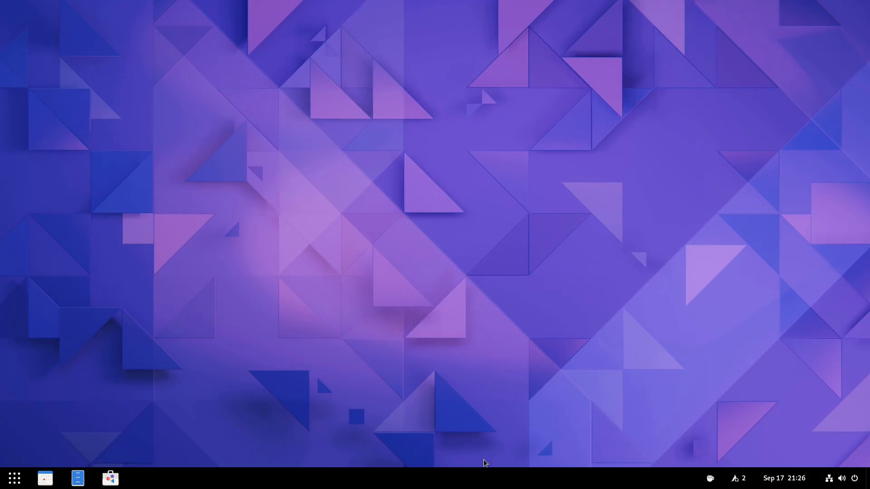
mouse_move(711, 479)
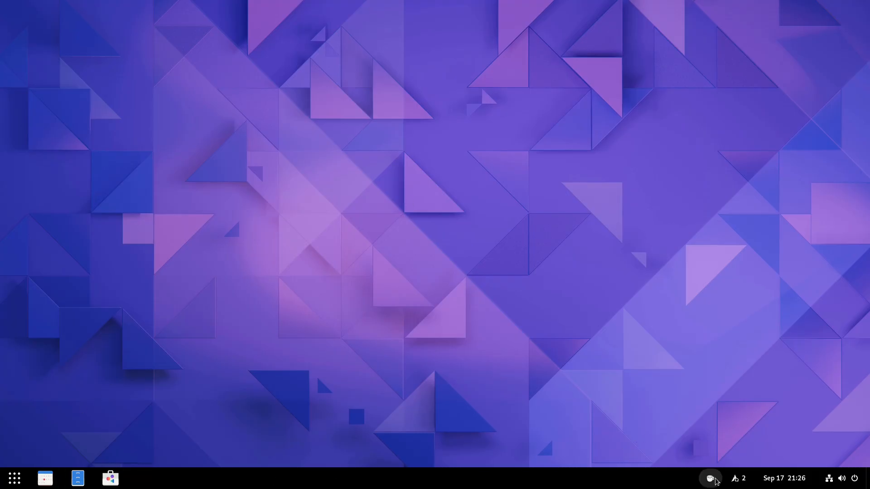
Step: Toggle caffeine, list the pending gnome-shell and mutter updates, then bring up the indicator's settings
left_click(710, 478)
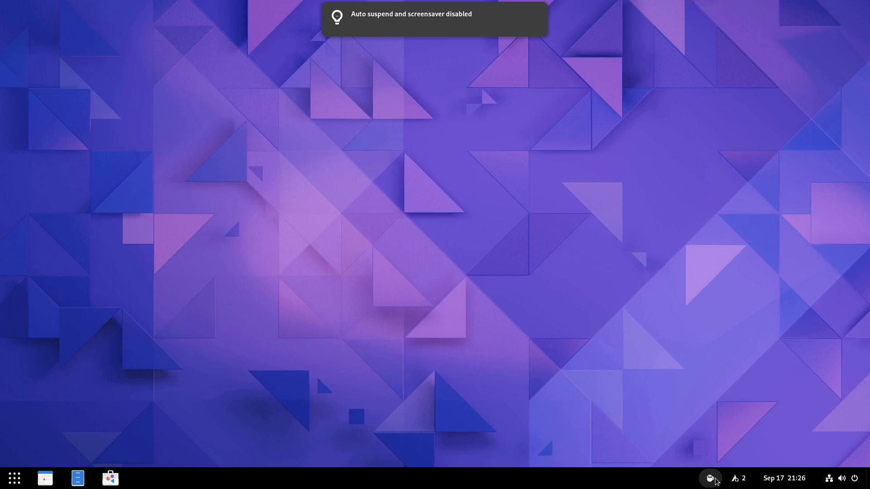
mouse_move(728, 484)
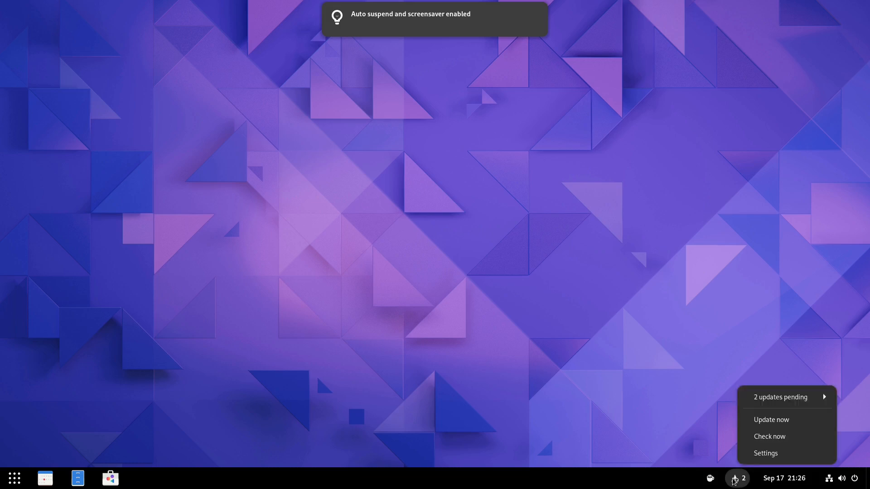
left_click(780, 397)
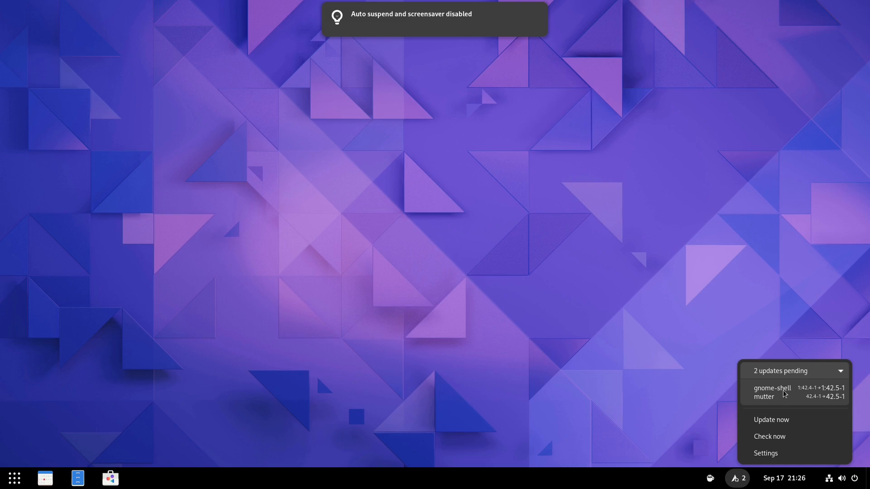
mouse_move(787, 390)
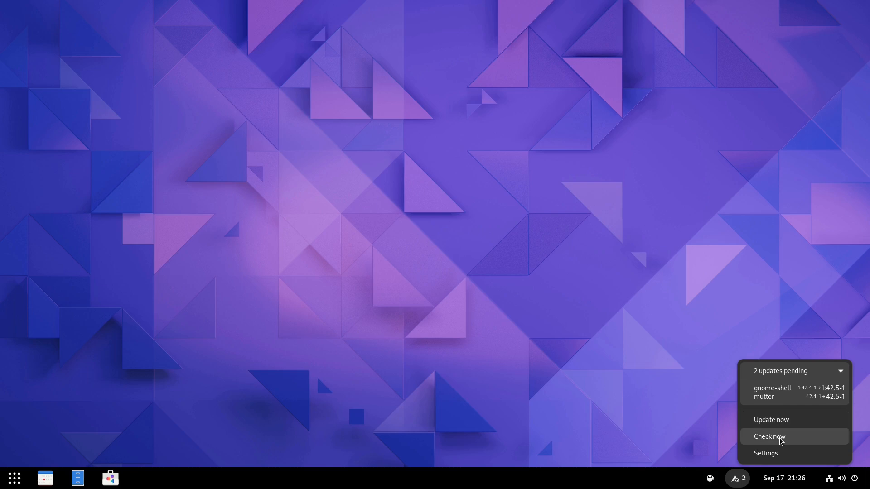
left_click(766, 453)
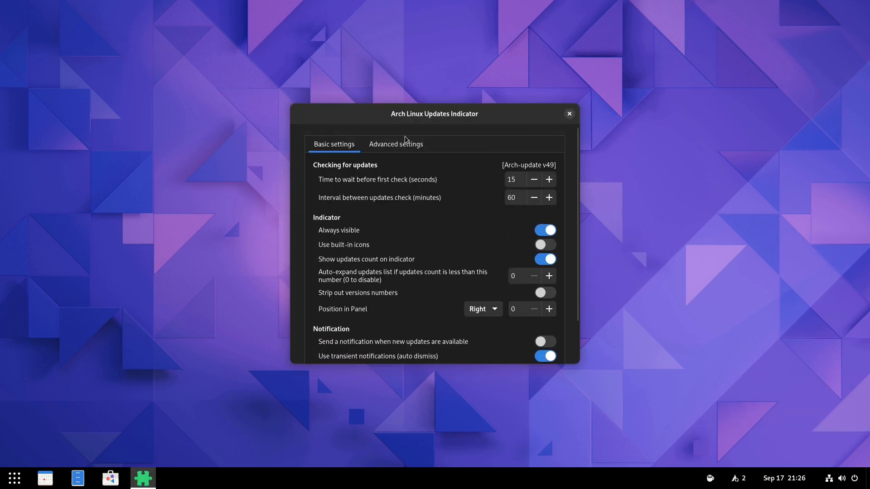
Step: Review the Advanced and Basic update settings, then close the settings window
left_click(395, 144)
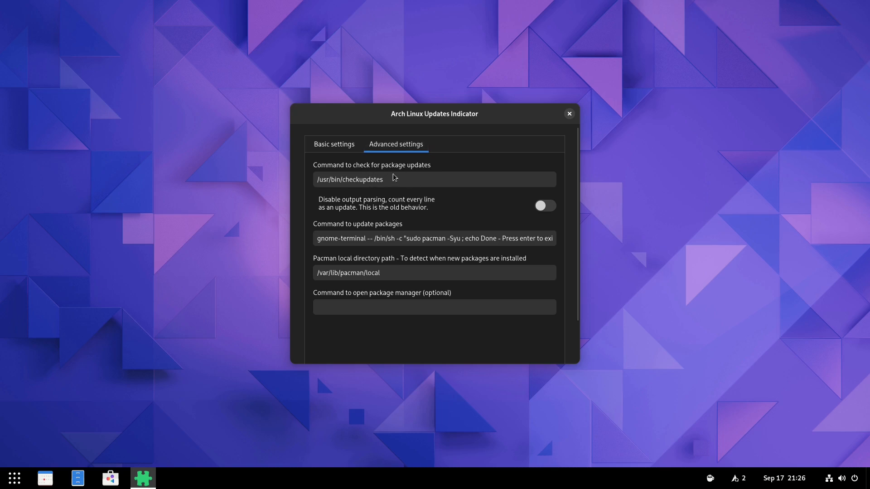
mouse_move(446, 255)
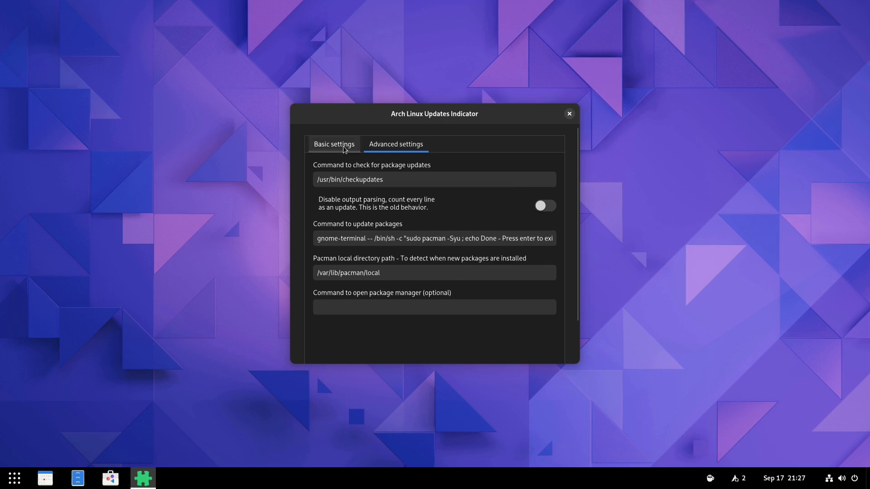
left_click(334, 145)
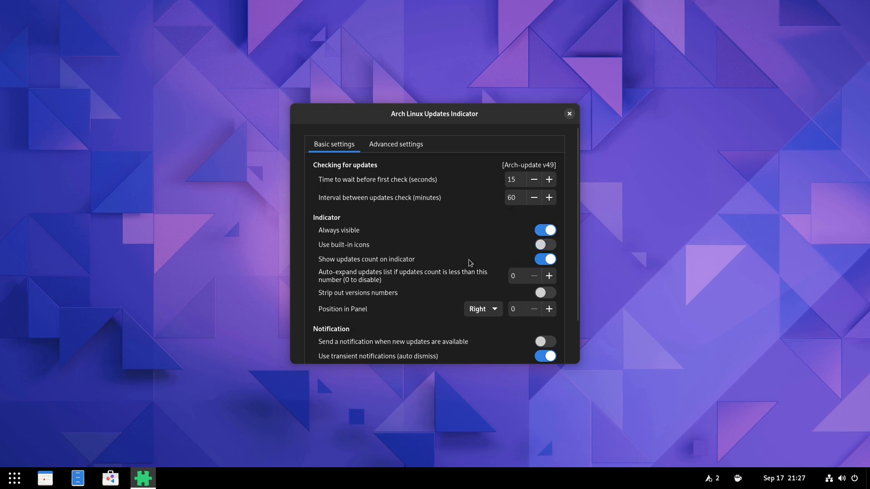
left_click(544, 259)
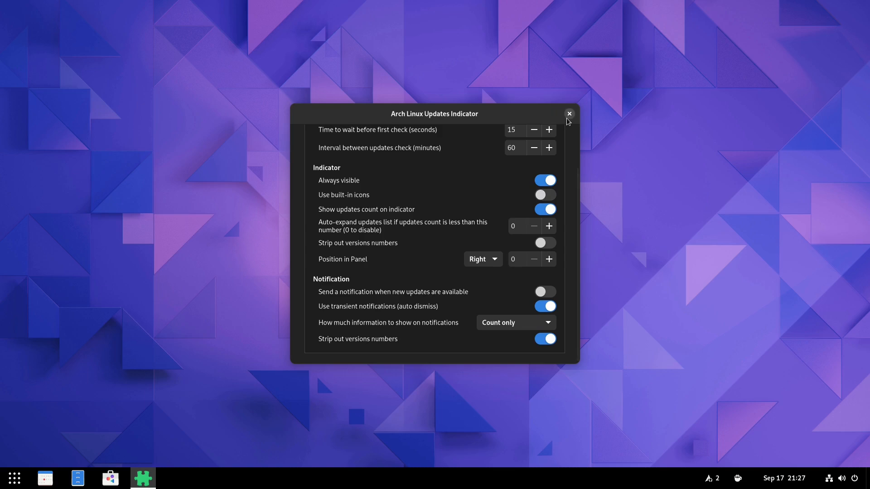
left_click(569, 115)
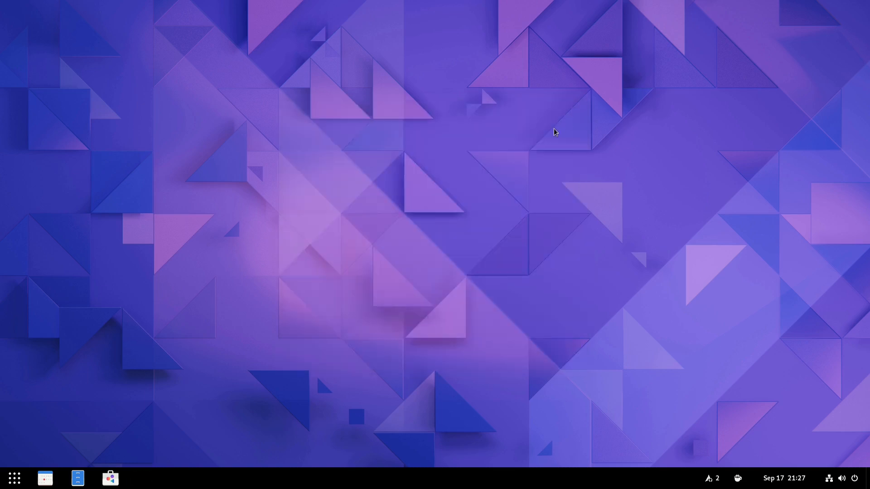
mouse_move(28, 472)
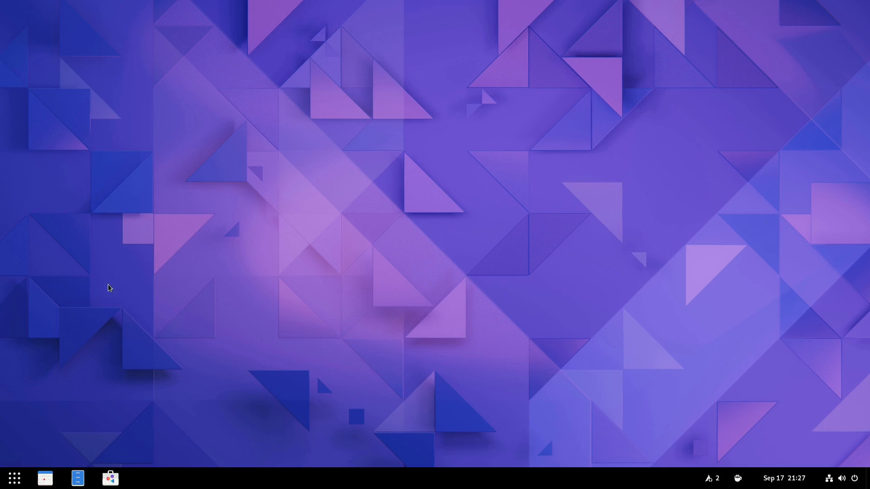
Step: Launch a Terminal window from the GNOME application grid
left_click(15, 479)
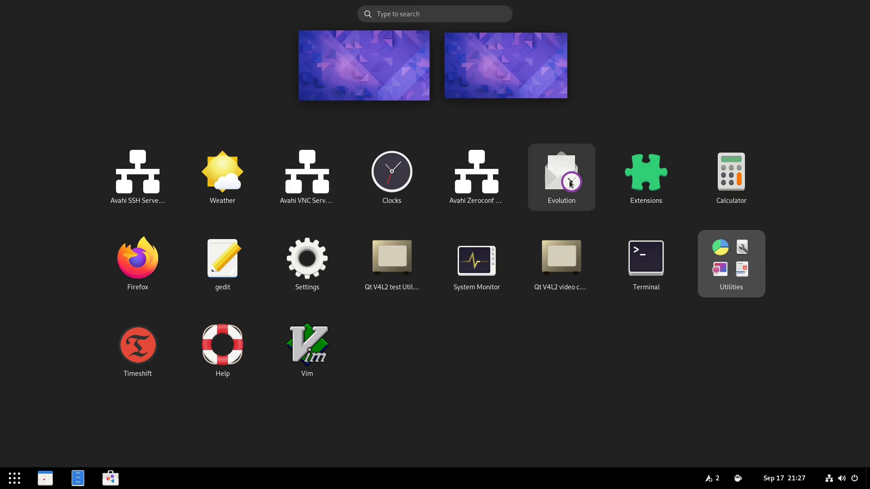
mouse_move(732, 332)
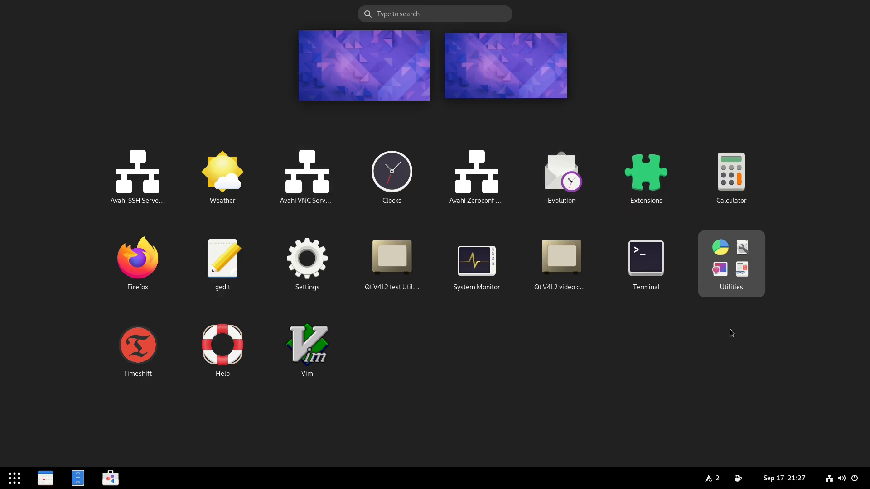
mouse_move(716, 306)
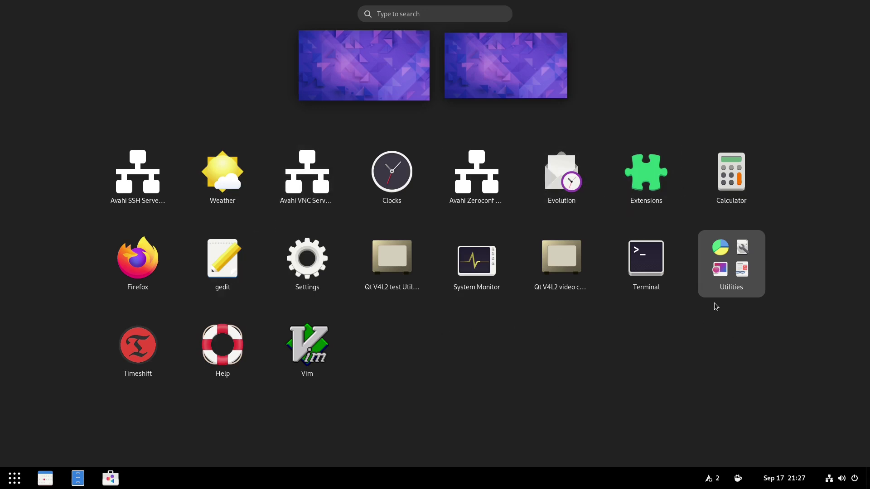
mouse_move(144, 361)
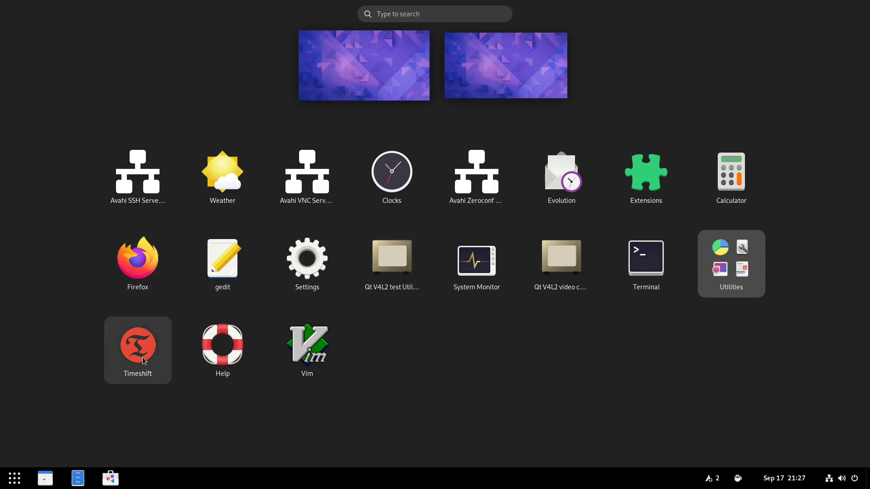
mouse_move(138, 353)
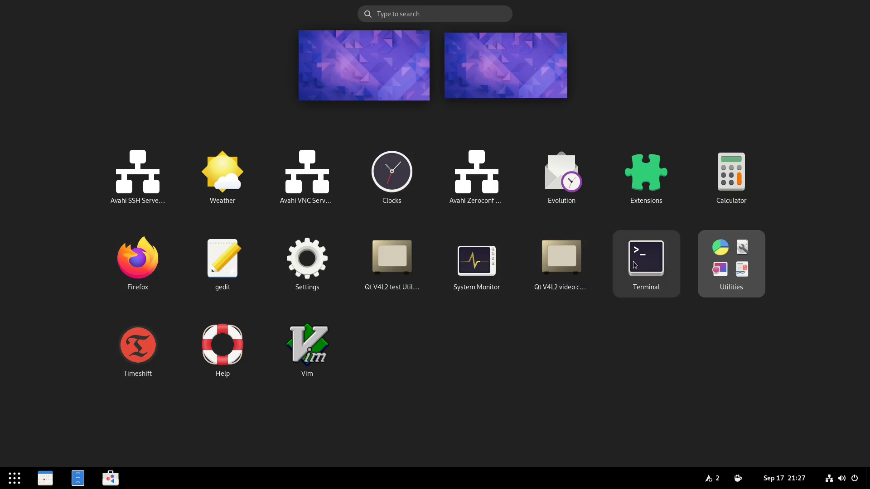
left_click(645, 258)
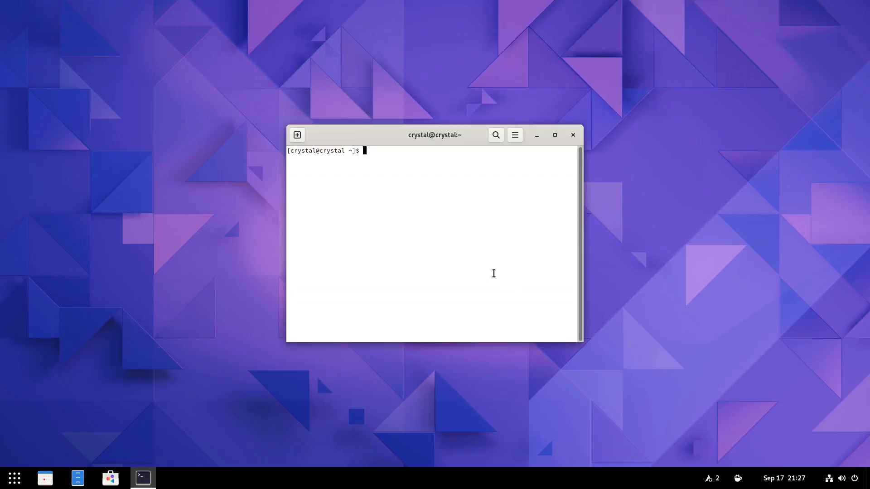
Step: Run 'ame install filezilla', authorise with the sudo password and confirm its six packages with y
type("ame")
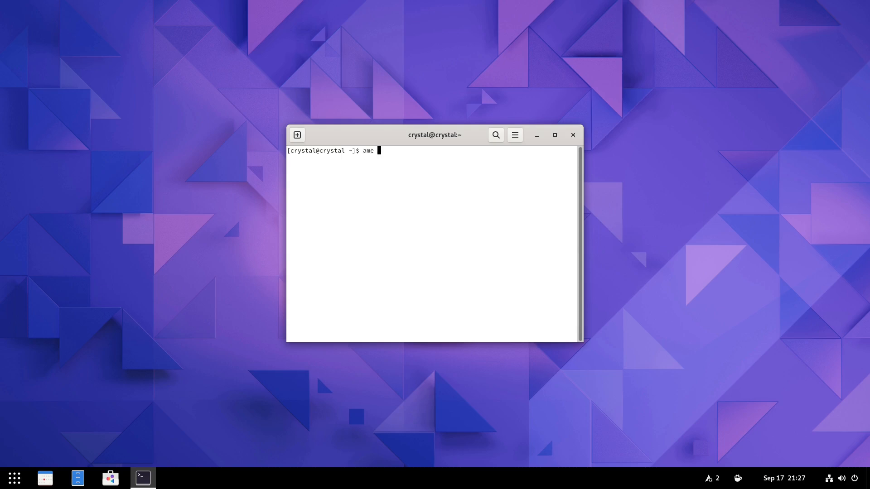
type("inst")
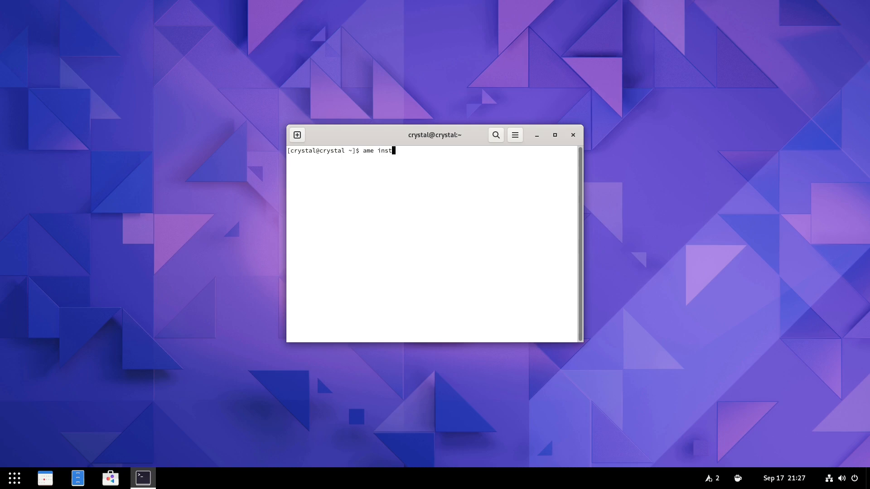
type("all")
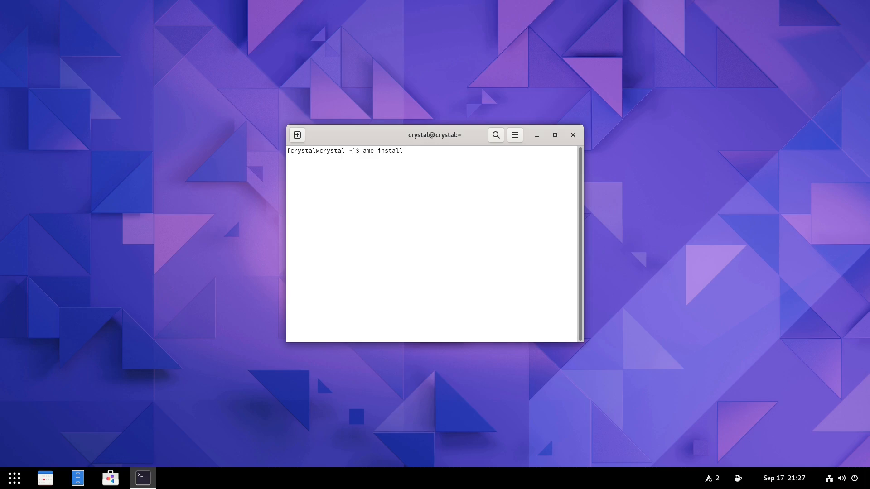
type("thun")
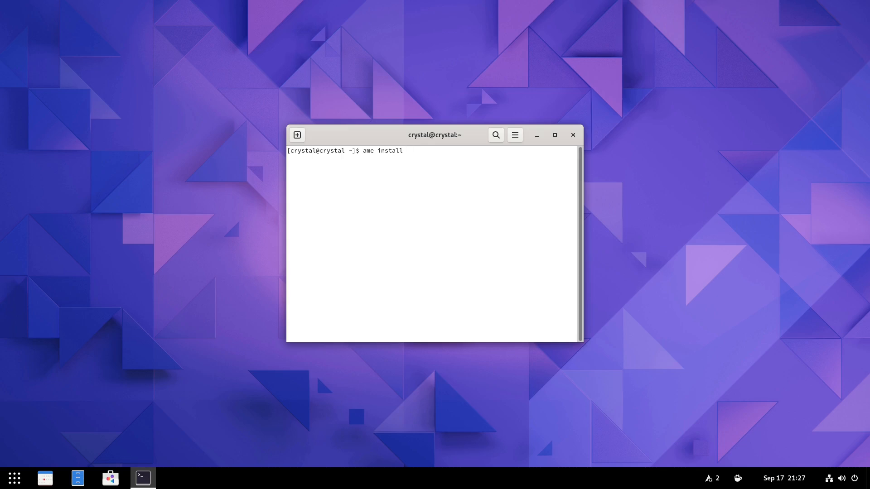
type("filezilla")
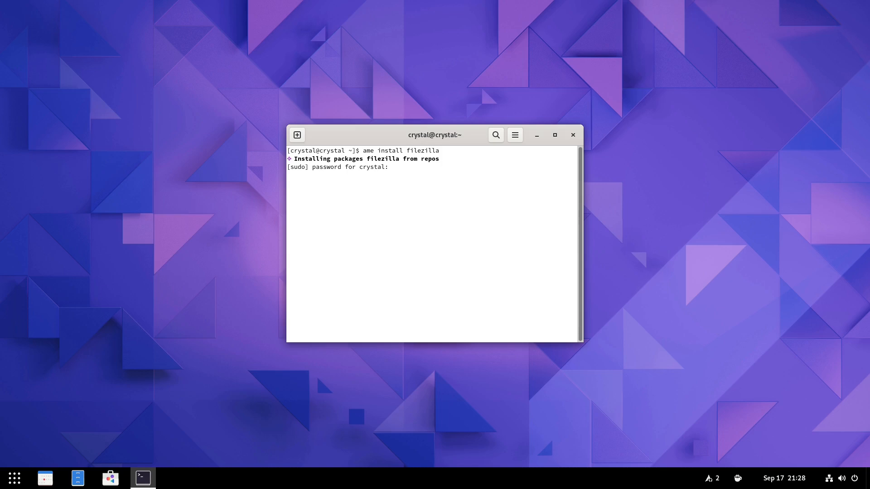
key("Return")
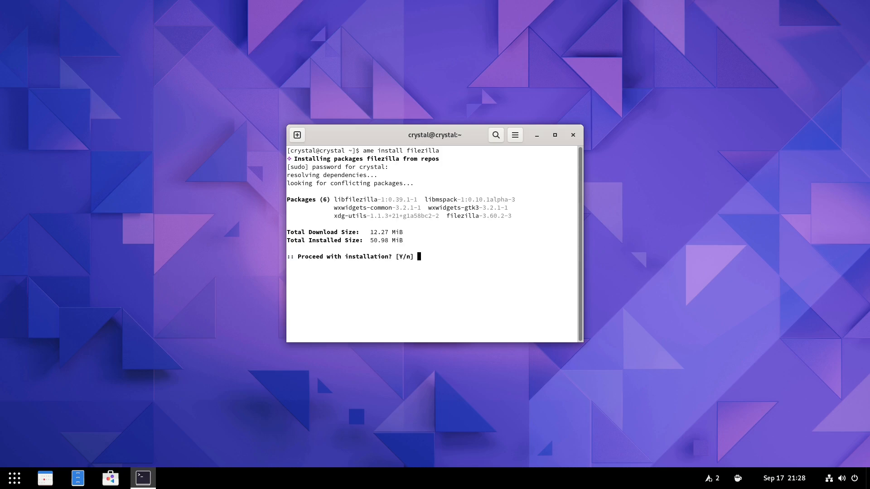
type("y")
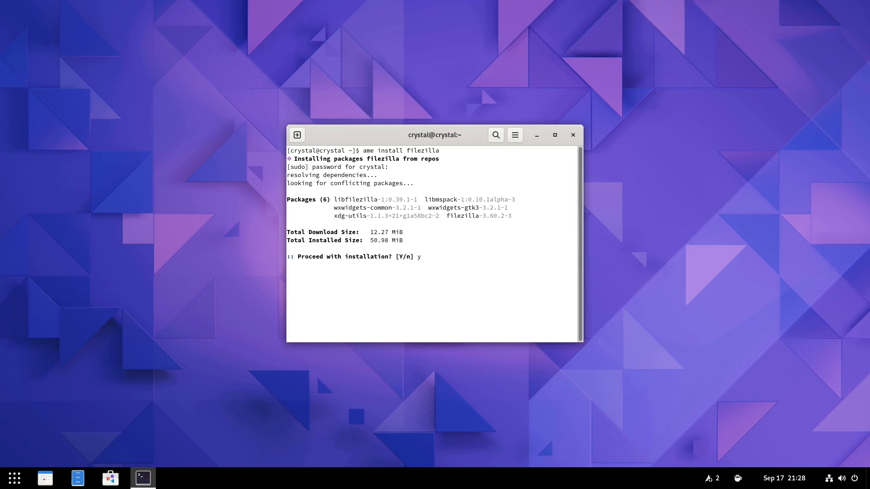
key("Return")
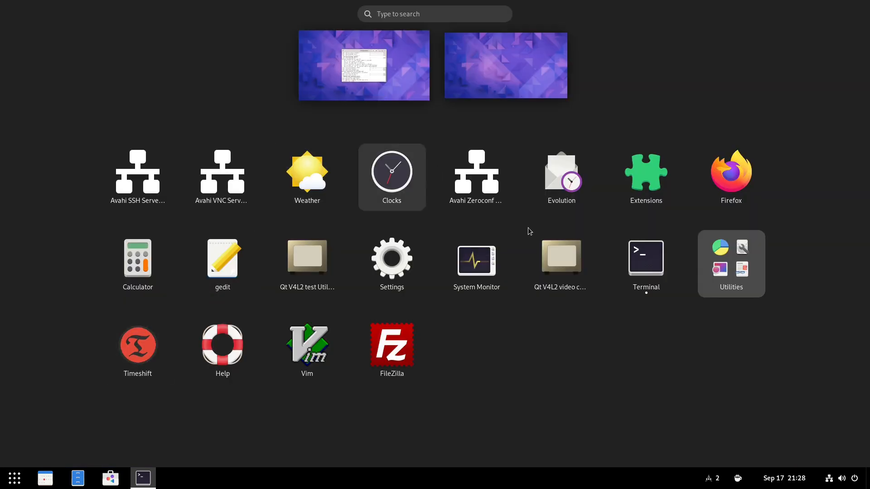
left_click(142, 478)
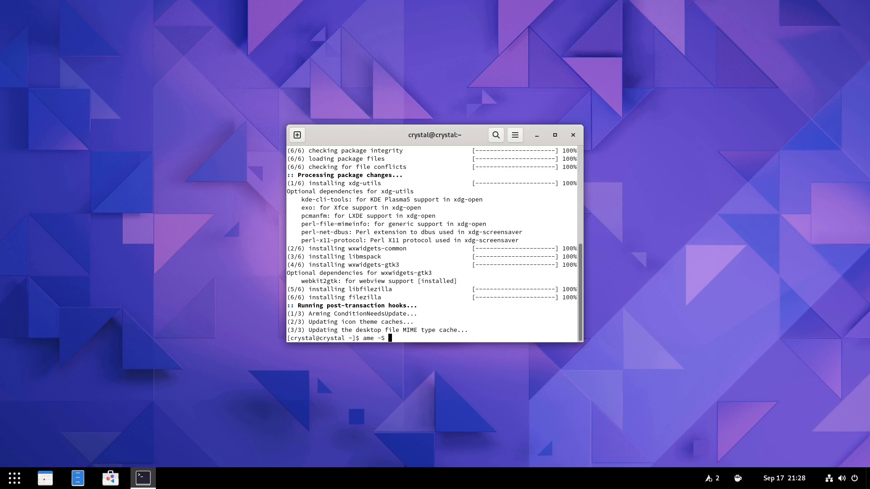
Step: Install Bluefish with 'ame -S bluefish', then run 'exit' to close the terminal
type("bl")
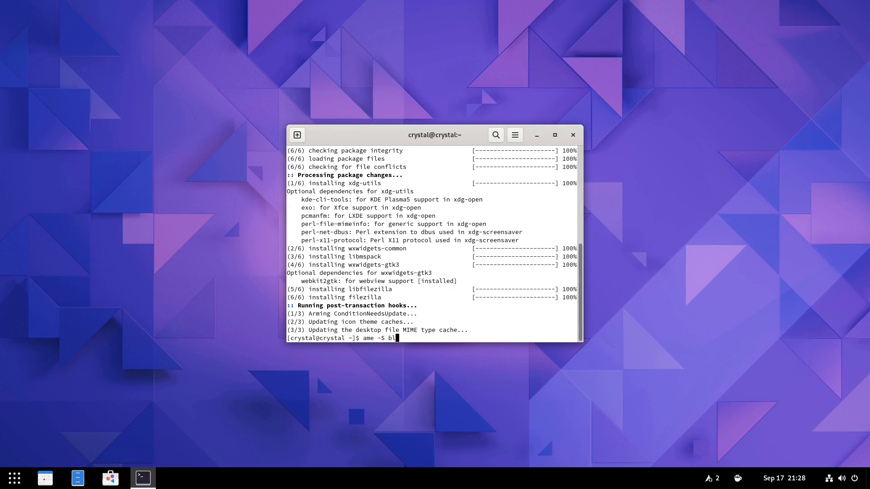
type("uefish")
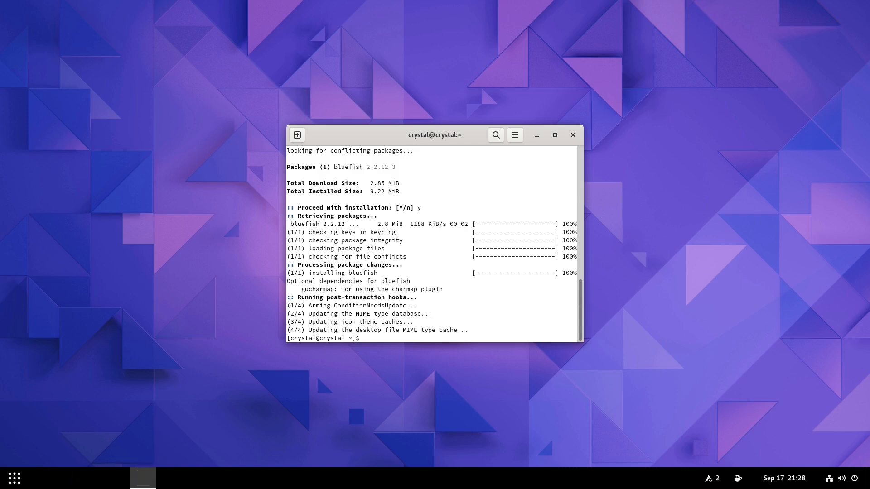
type("e")
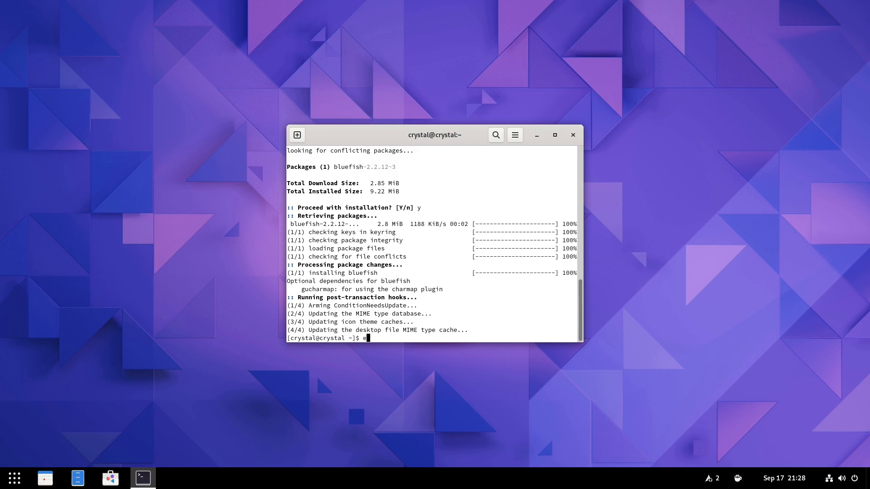
type("xit")
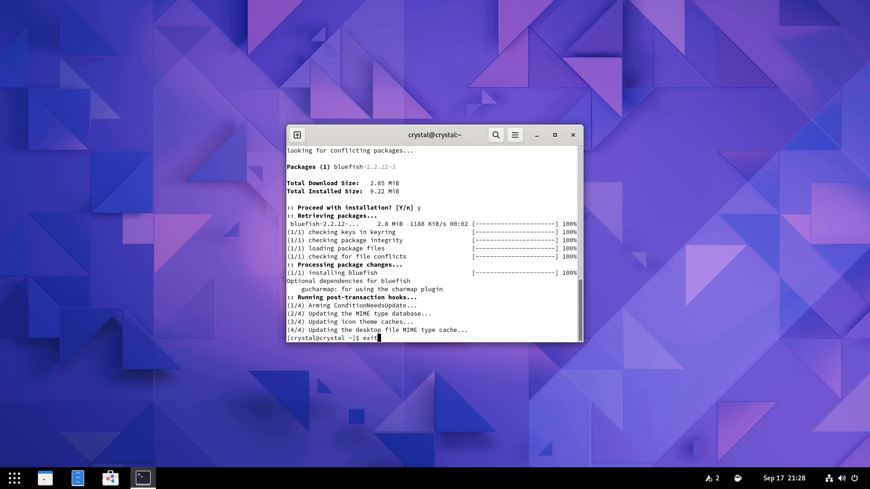
key("Return")
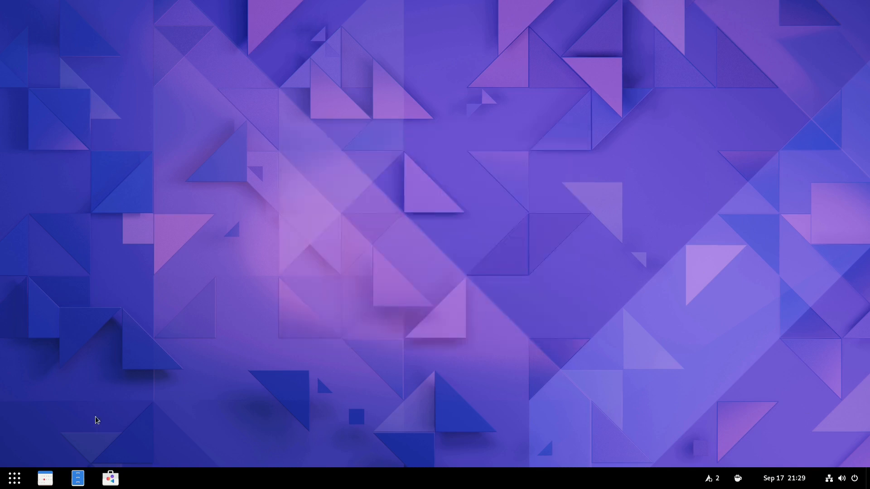
mouse_move(111, 479)
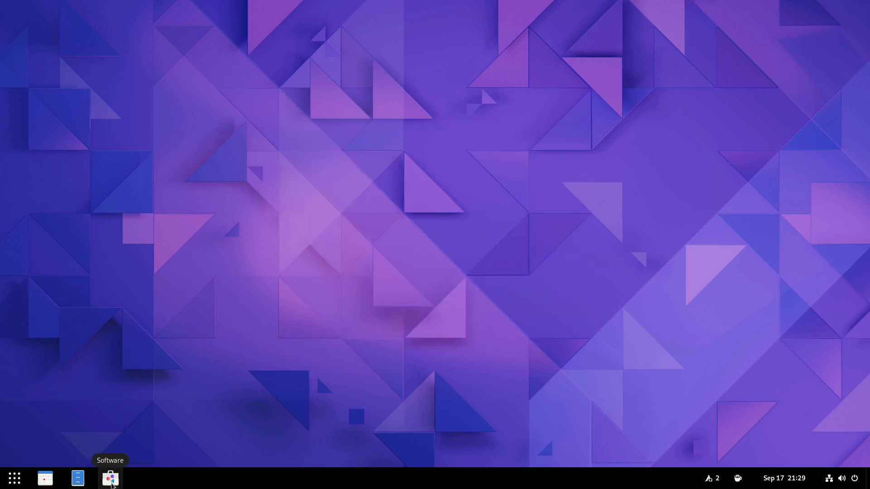
mouse_move(719, 485)
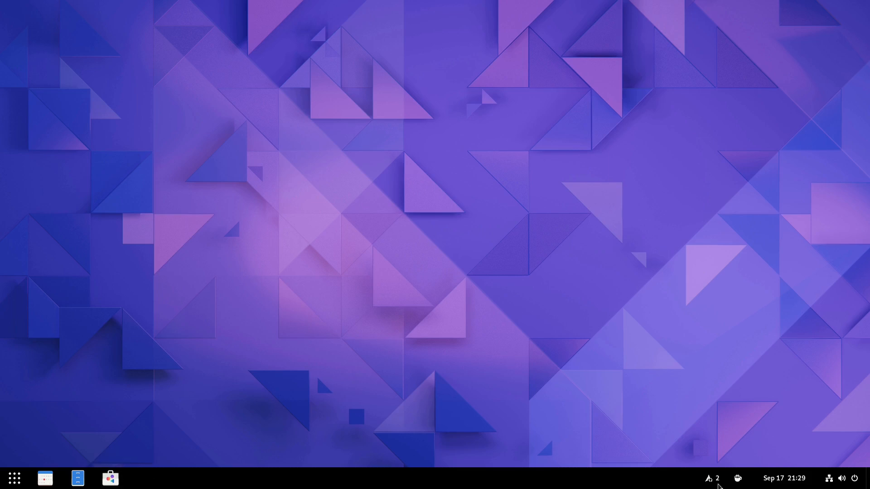
mouse_move(83, 397)
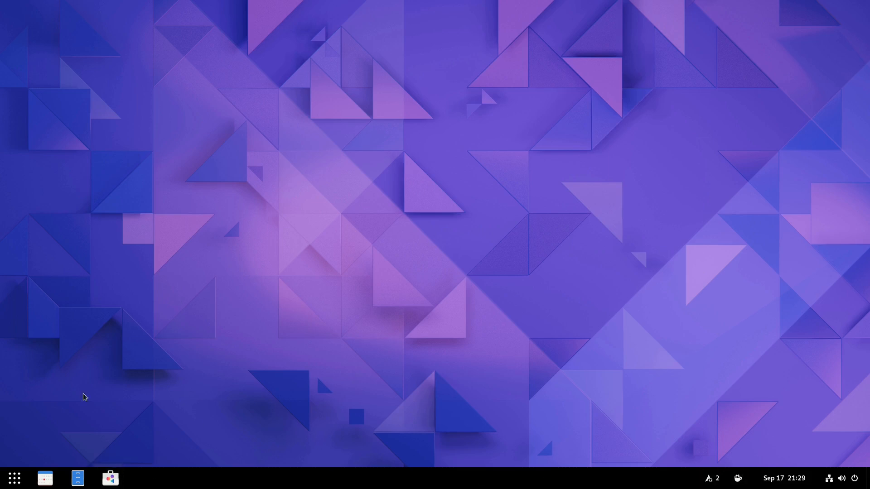
left_click(14, 479)
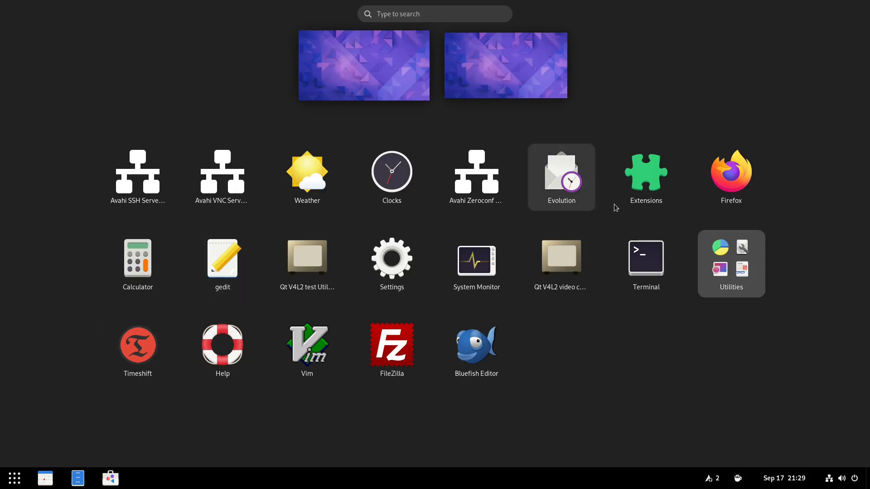
mouse_move(561, 381)
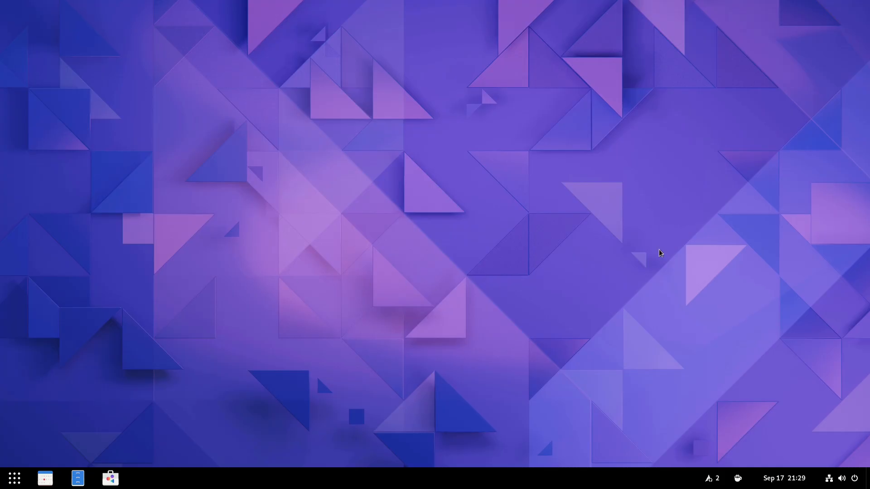
mouse_move(655, 255)
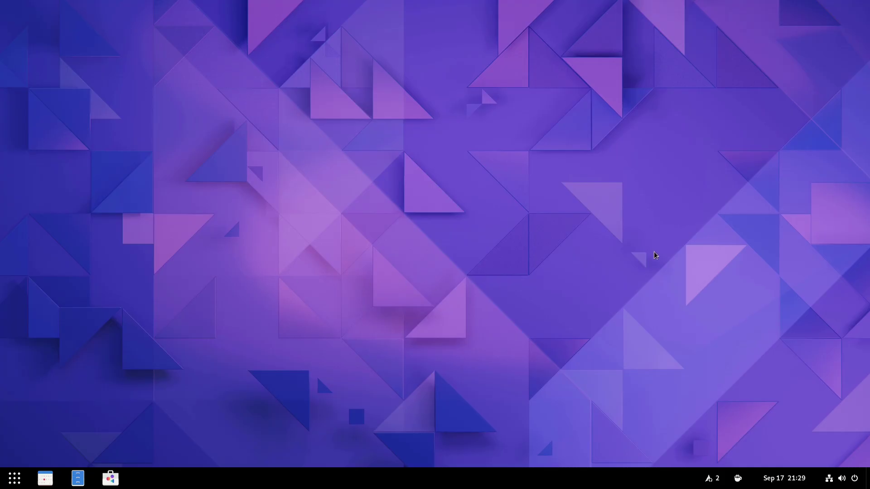